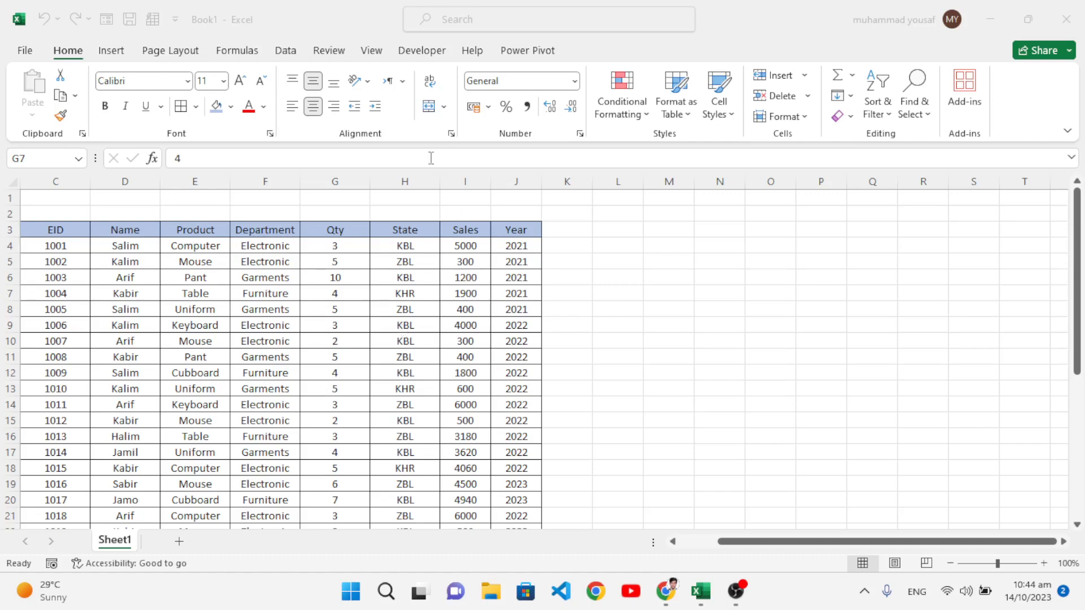
Review the sales data, pointing out Furniture, Electronic and Garments department entries.
{"action": "scroll", "scroll_direction": "down", "scroll_amount": 3}
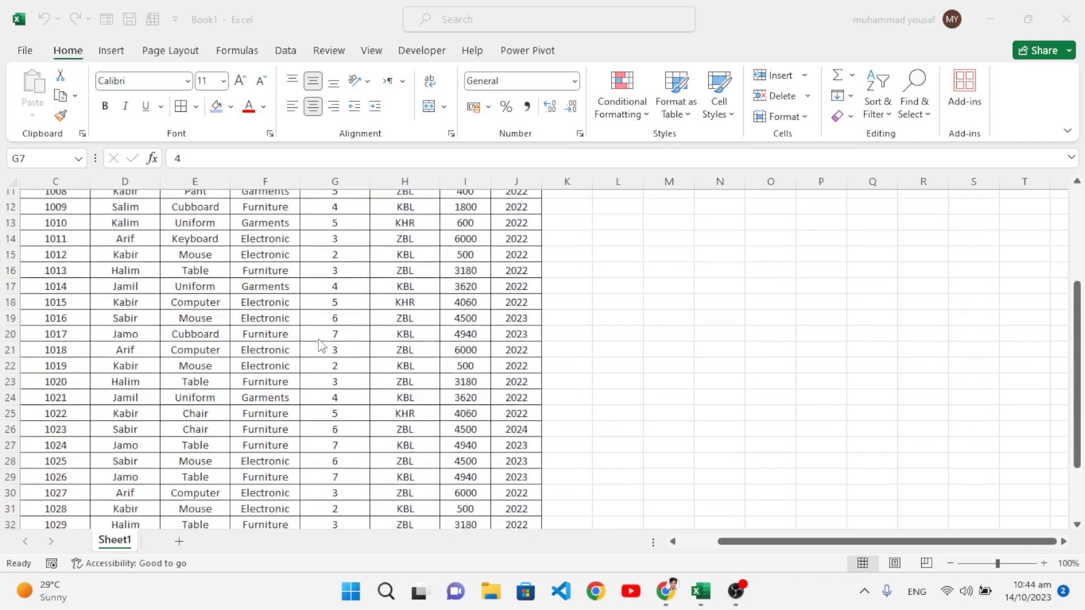
{"action": "scroll", "scroll_direction": "up", "scroll_amount": 3}
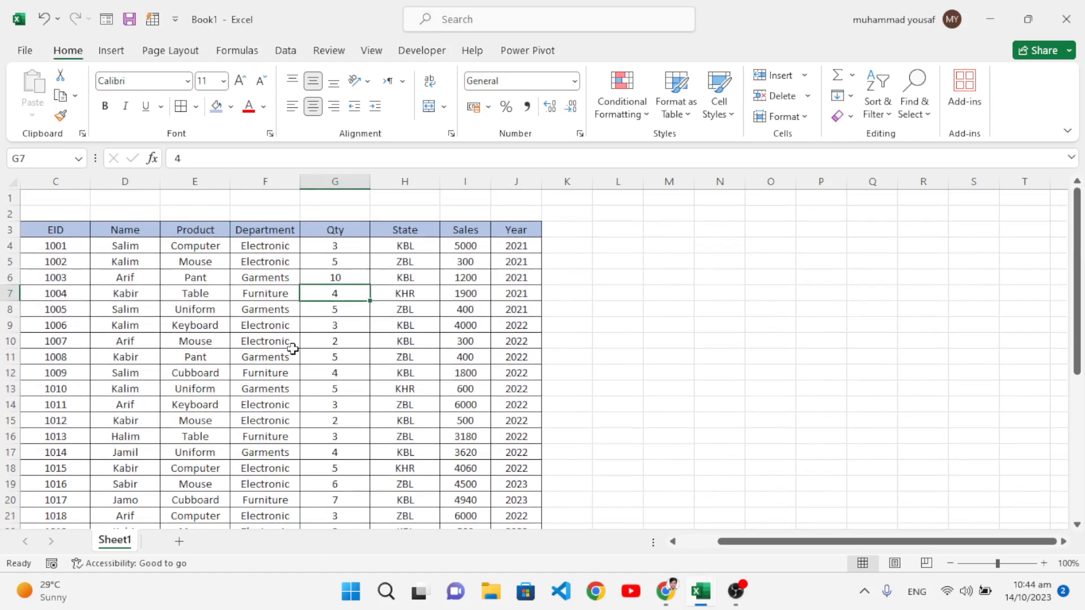
{"action": "mouse_move", "coordinate": [269, 250]}
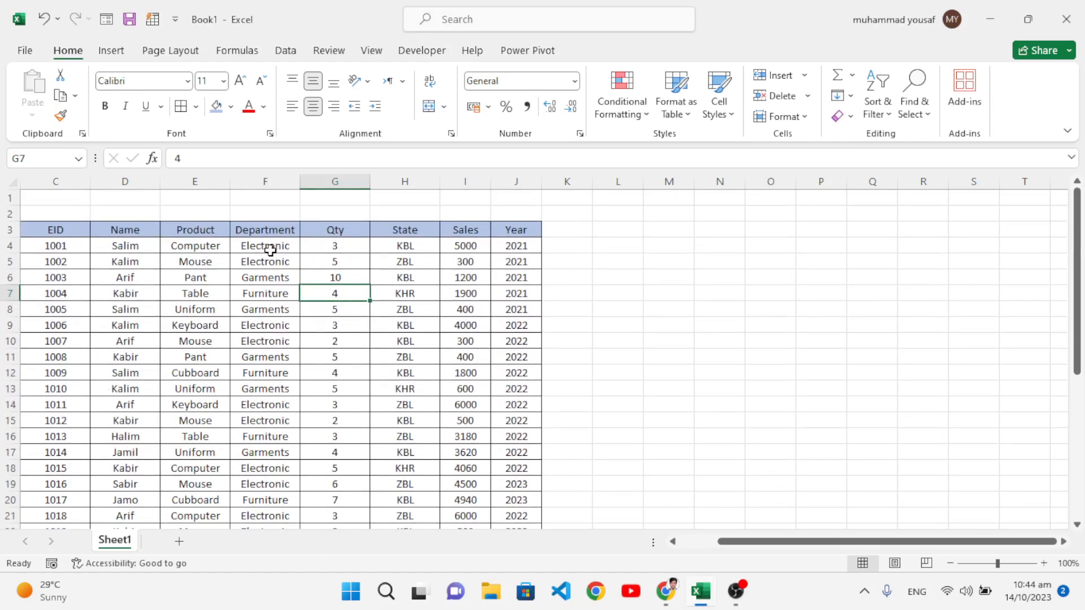
{"action": "left_click", "coordinate": [265, 292]}
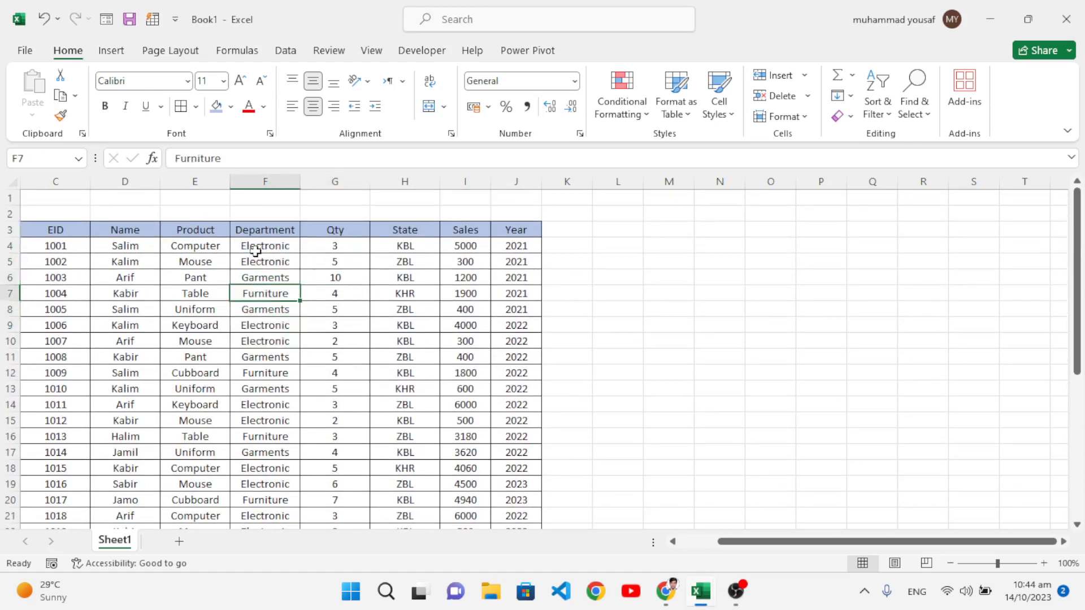
{"action": "left_click", "coordinate": [265, 246]}
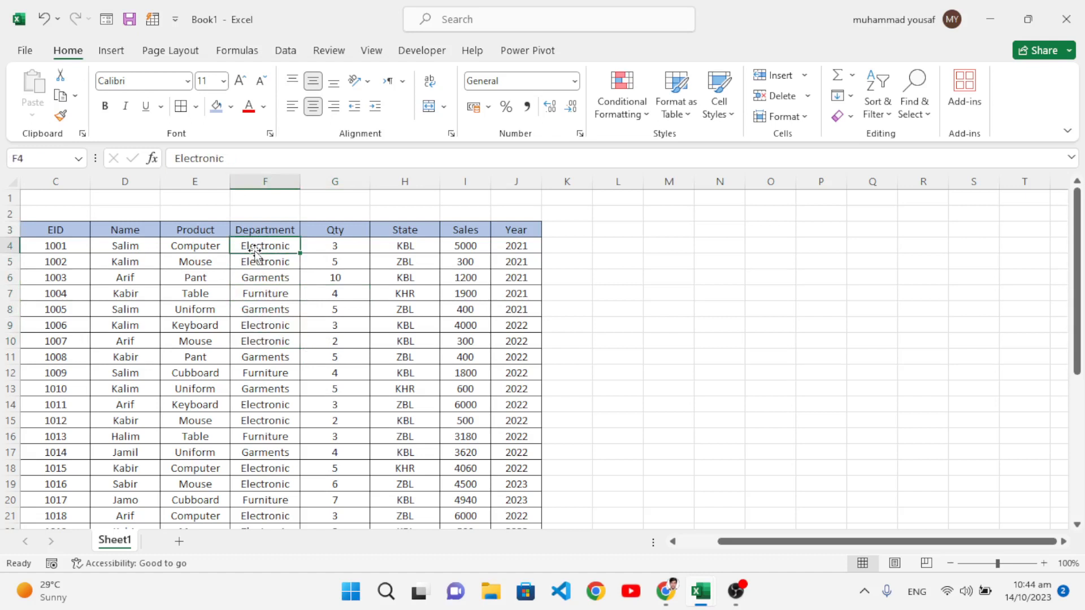
{"action": "left_click", "coordinate": [265, 277]}
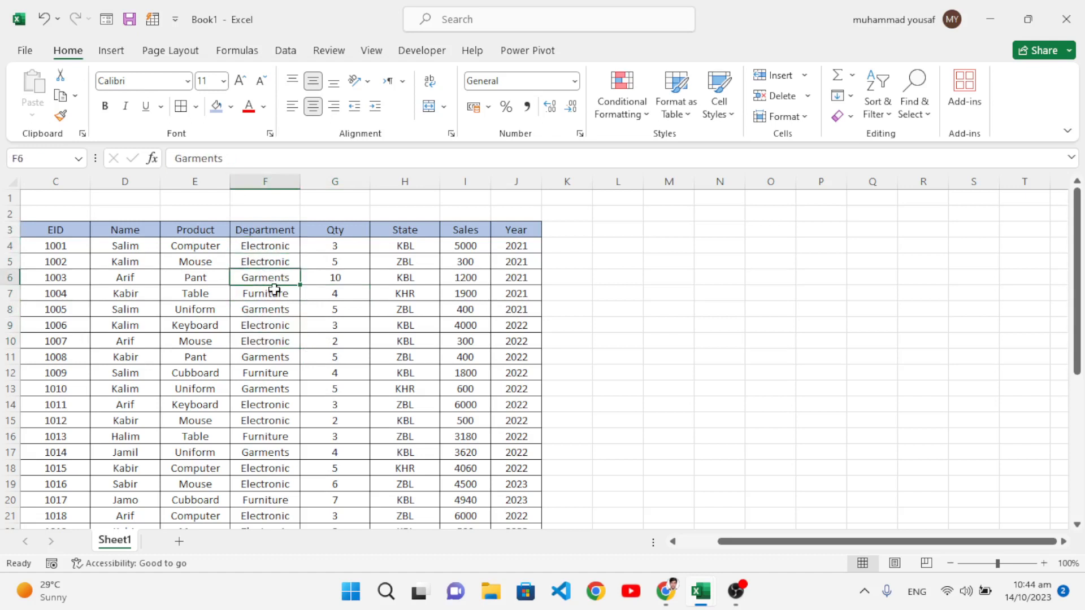
{"action": "left_click", "coordinate": [264, 293]}
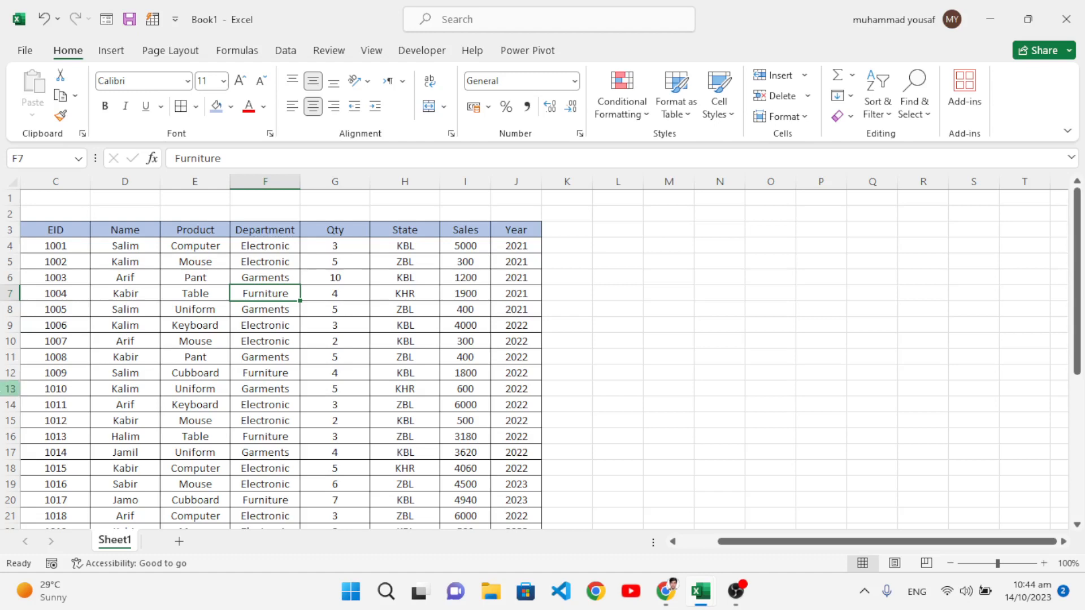
Convert the sales data range into a table with headers, named Table2.
{"action": "scroll", "scroll_direction": "down", "scroll_amount": 3}
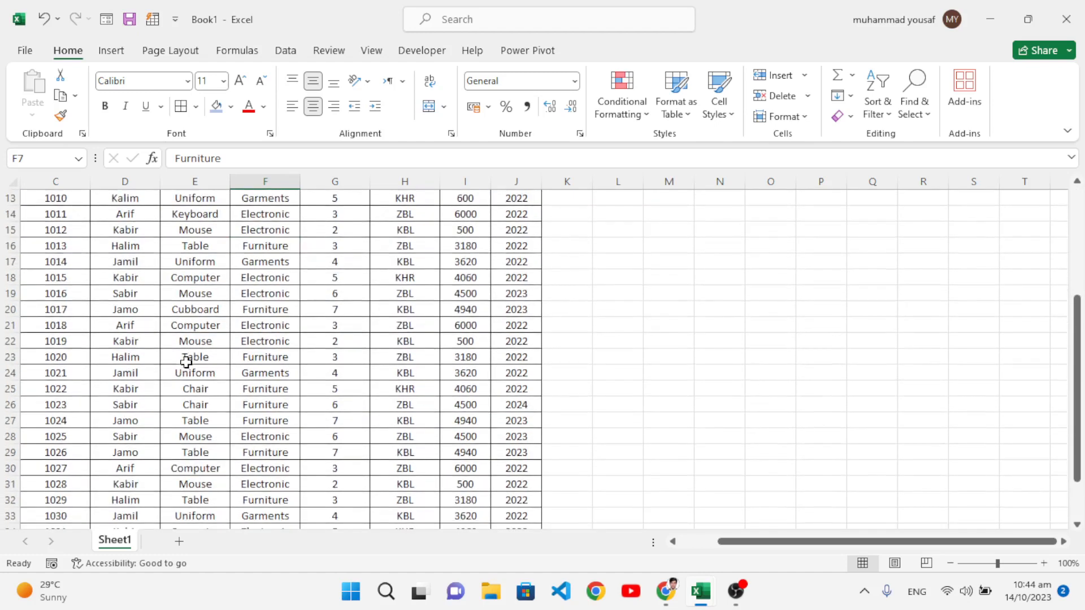
{"action": "scroll", "scroll_direction": "up", "scroll_amount": 3}
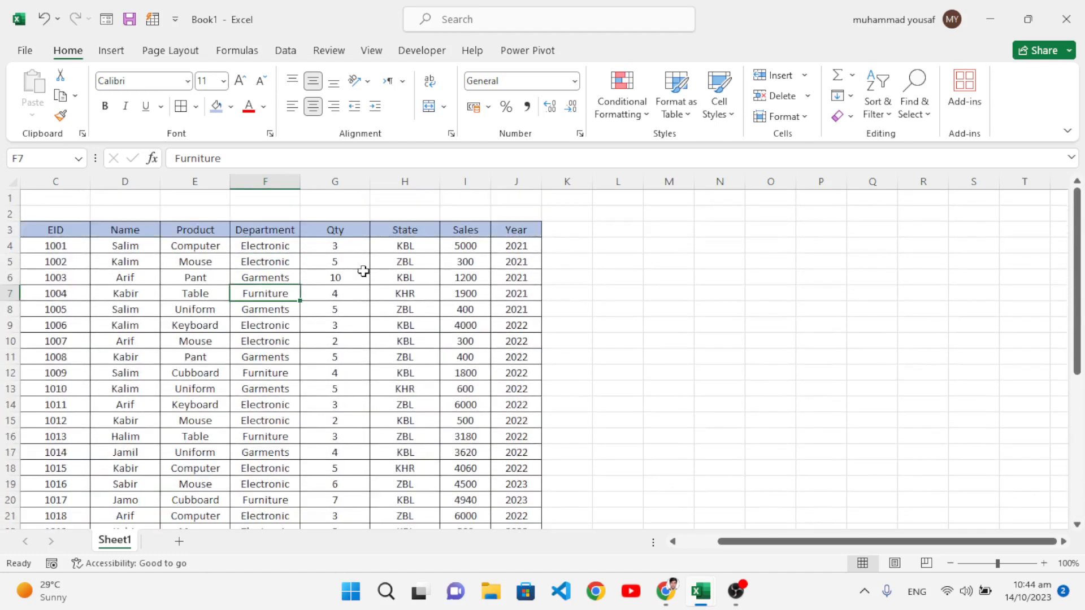
{"action": "left_click", "coordinate": [194, 278]}
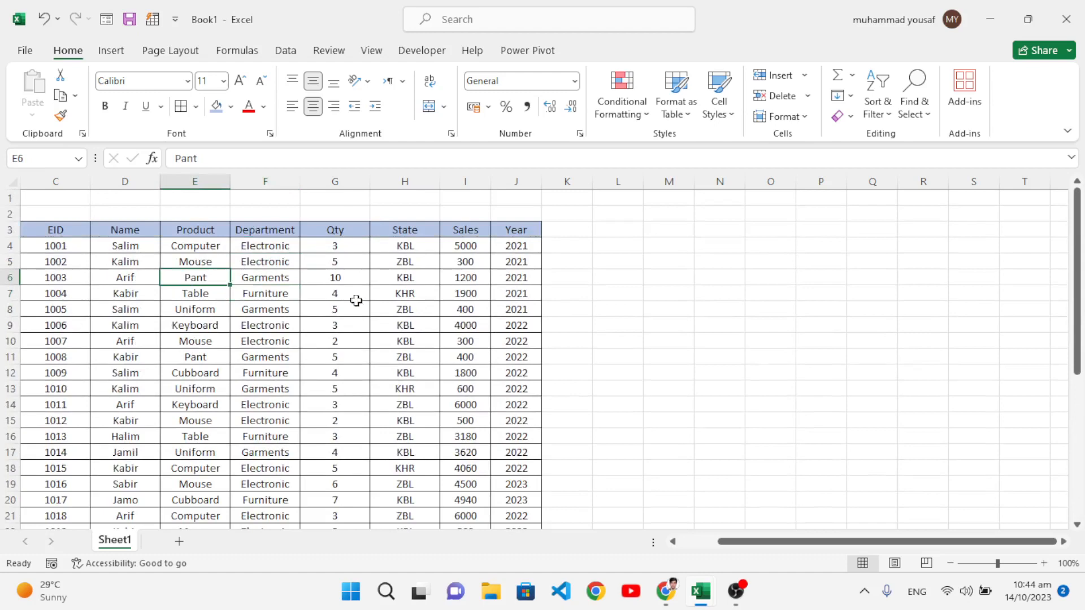
{"action": "left_click", "coordinate": [111, 50]}
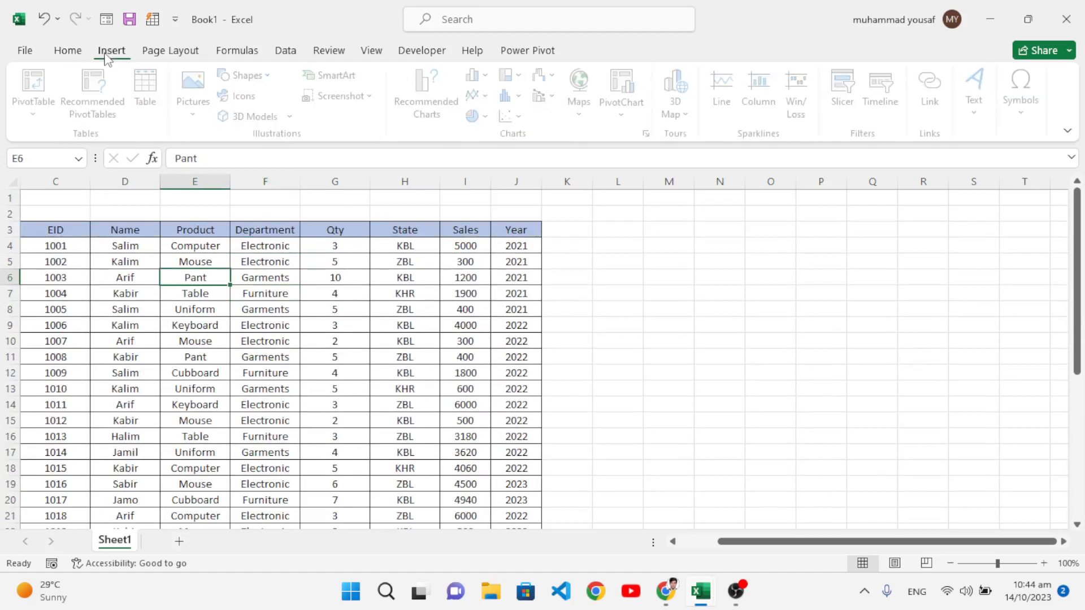
{"action": "left_click", "coordinate": [265, 293]}
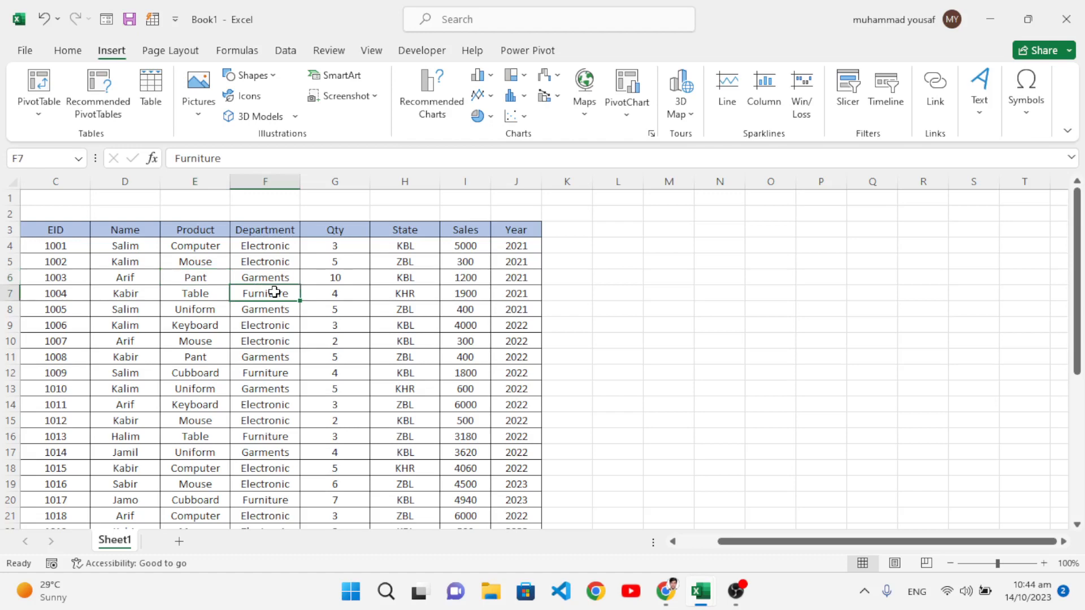
{"action": "left_click", "coordinate": [151, 90]}
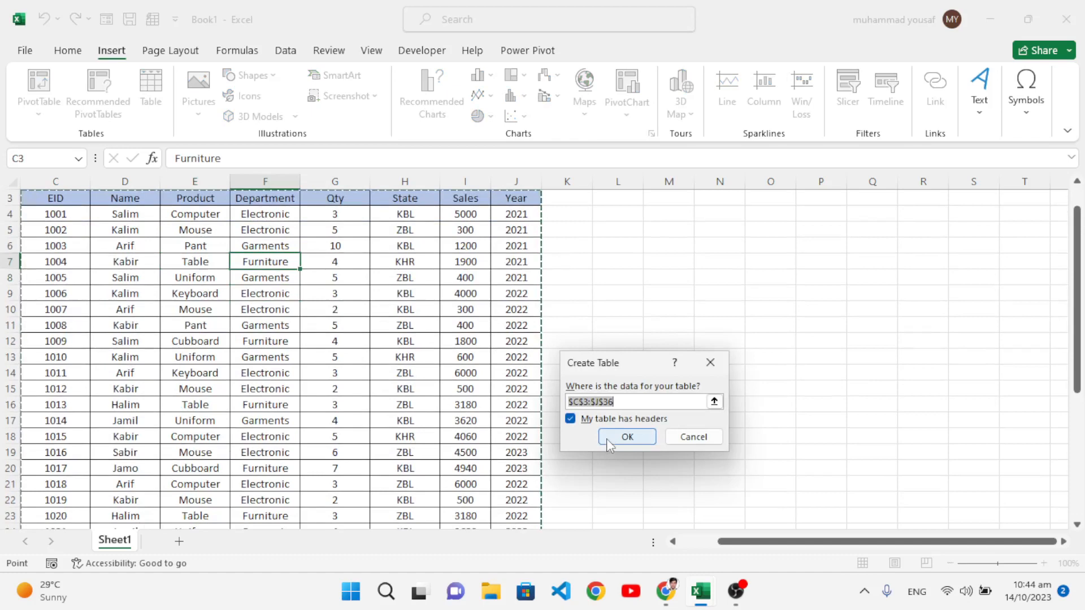
{"action": "mouse_move", "coordinate": [379, 269]}
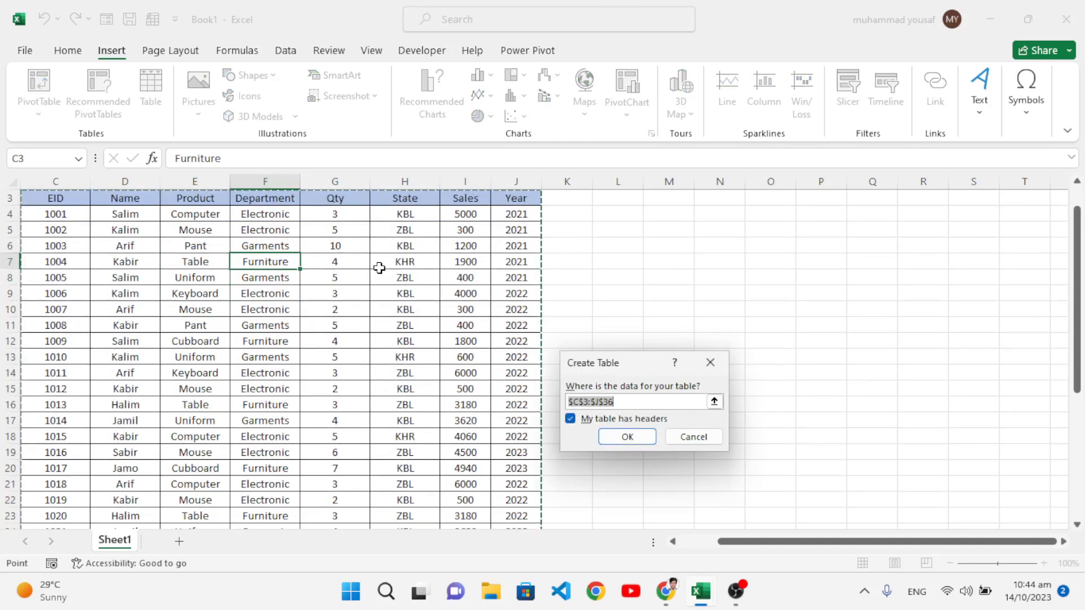
{"action": "left_click", "coordinate": [625, 437]}
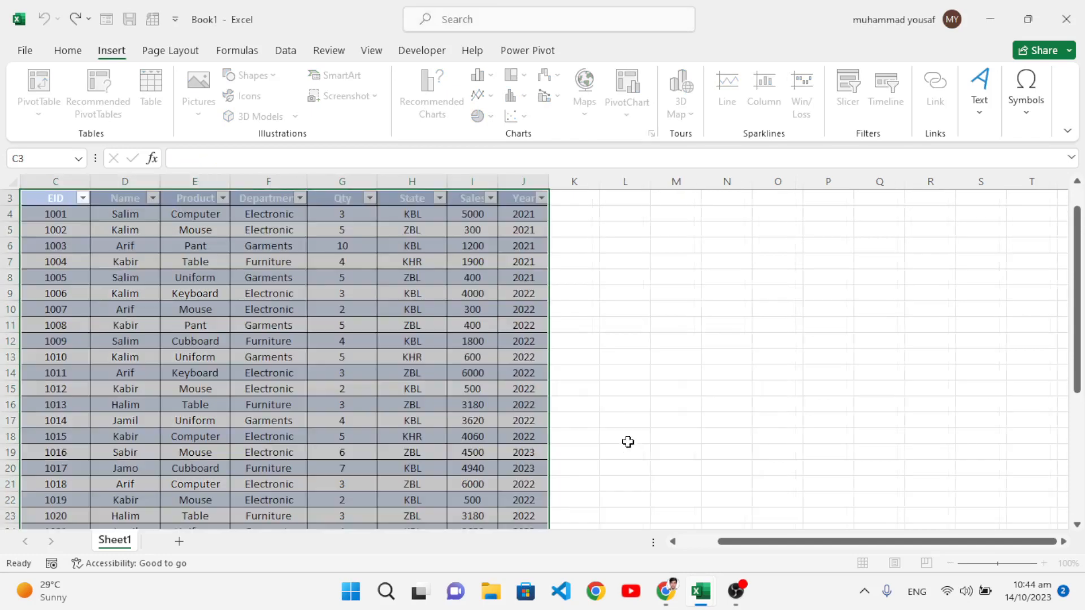
{"action": "left_click", "coordinate": [268, 388]}
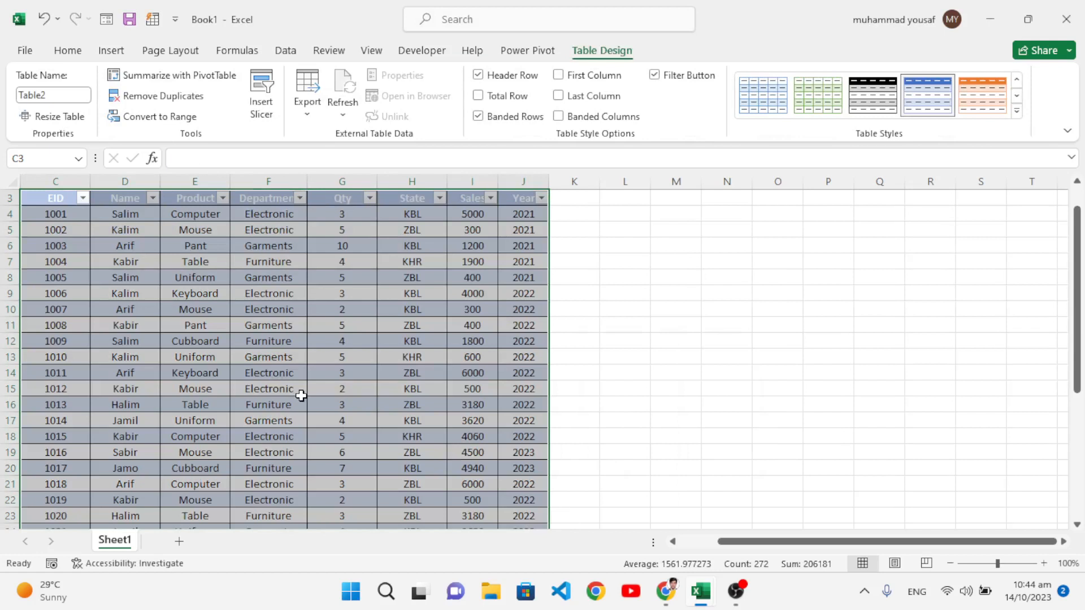
{"action": "left_click", "coordinate": [341, 357]}
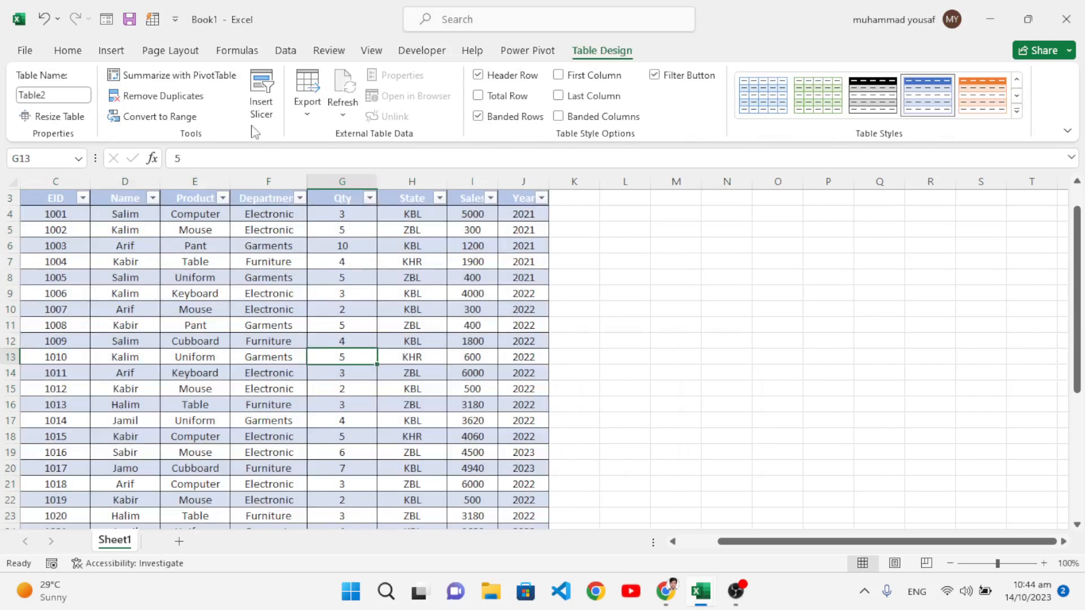
Send Table2 to the Power Query Editor using From Table/Range.
{"action": "left_click", "coordinate": [285, 50]}
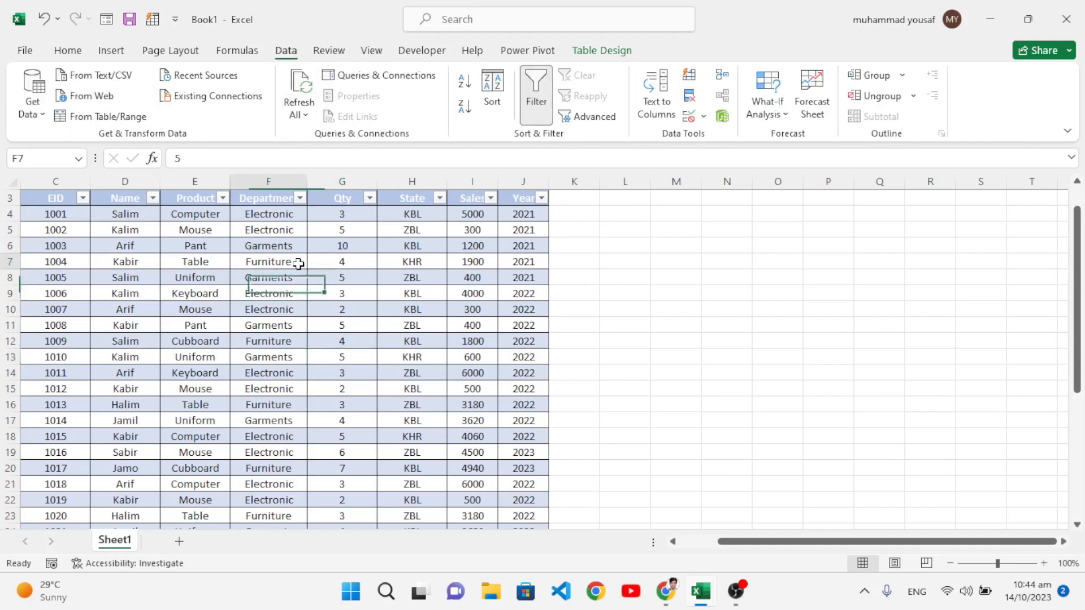
{"action": "left_click", "coordinate": [268, 262]}
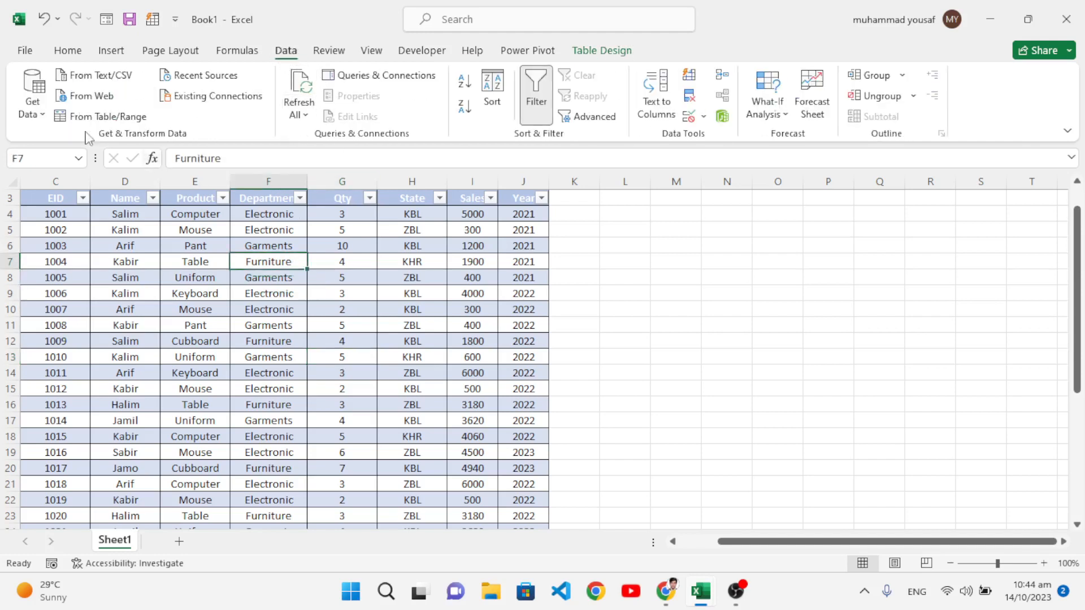
{"action": "mouse_move", "coordinate": [117, 143]}
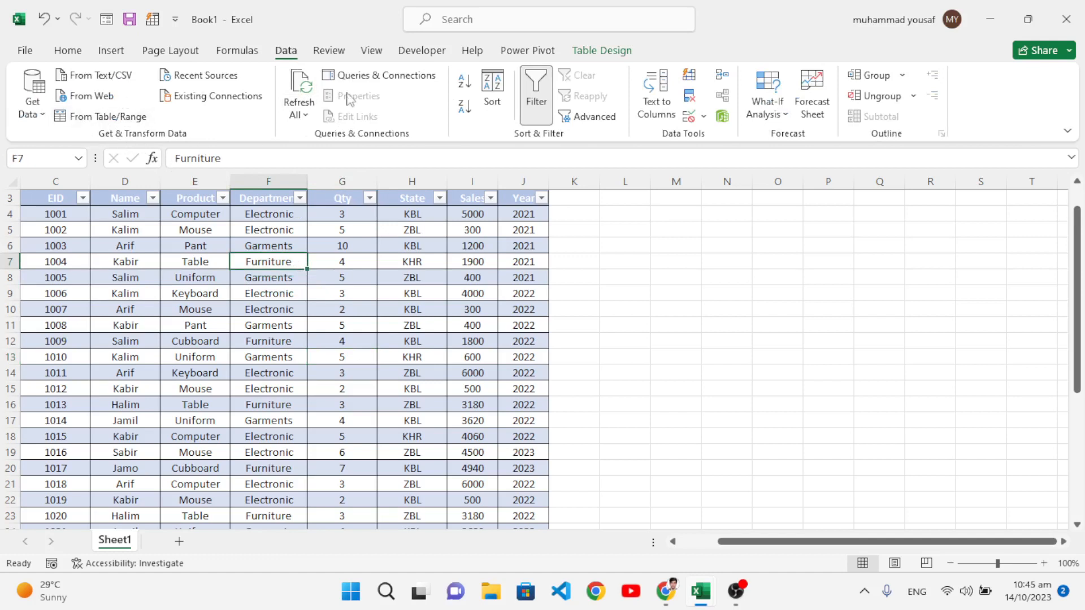
{"action": "mouse_move", "coordinate": [108, 116]}
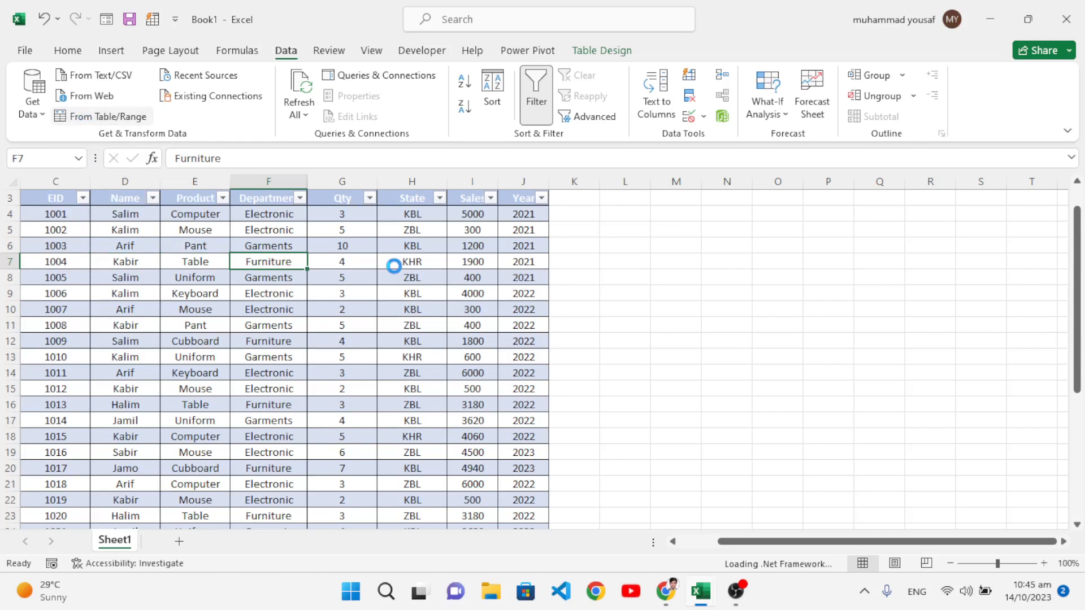
{"action": "mouse_move", "coordinate": [385, 286]}
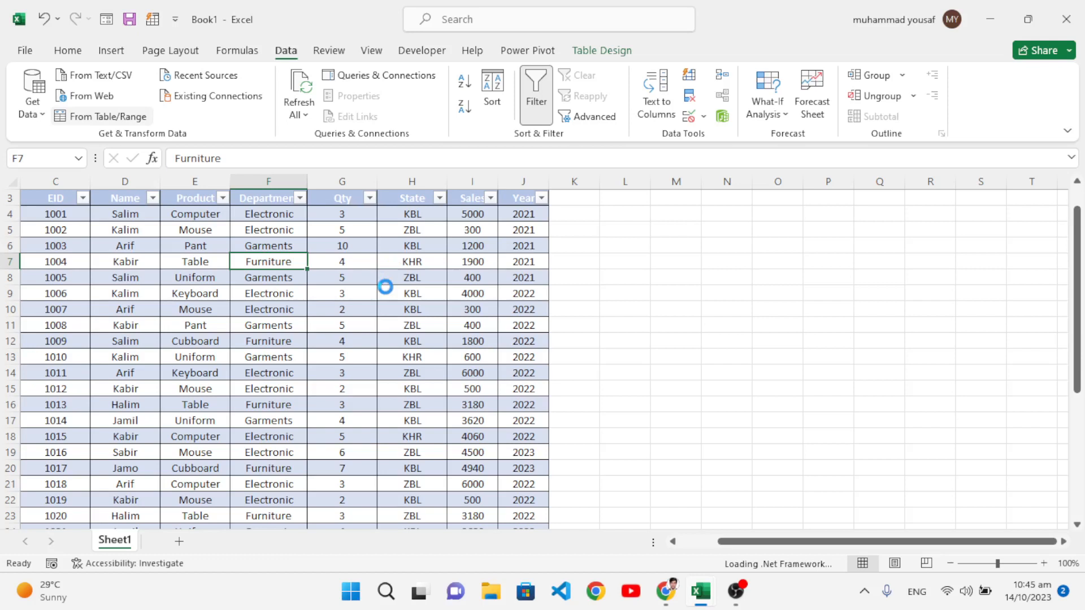
{"action": "left_click", "coordinate": [101, 115]}
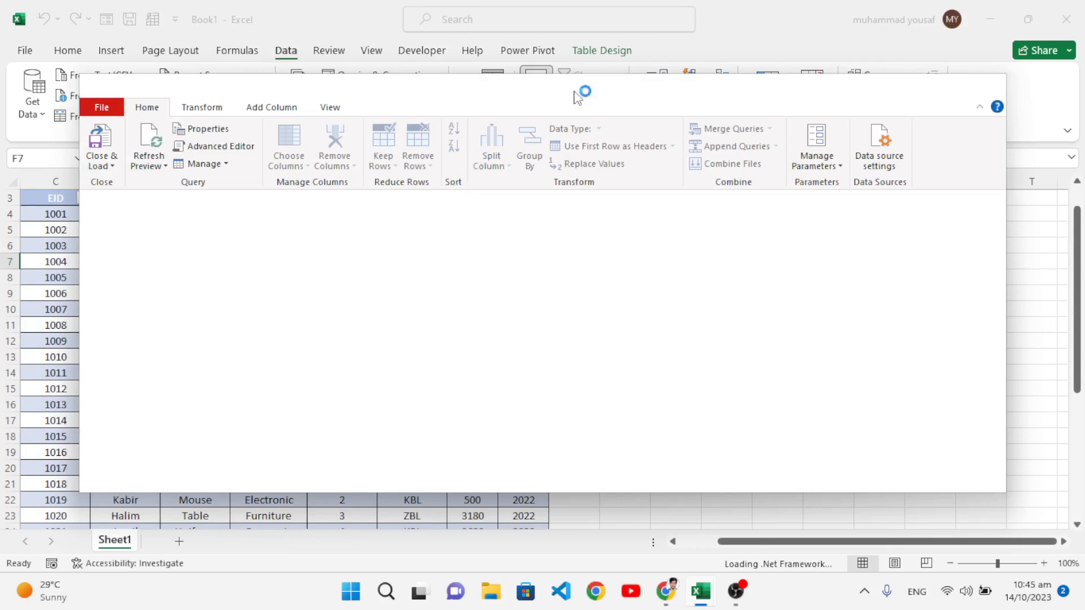
{"action": "mouse_move", "coordinate": [407, 153]}
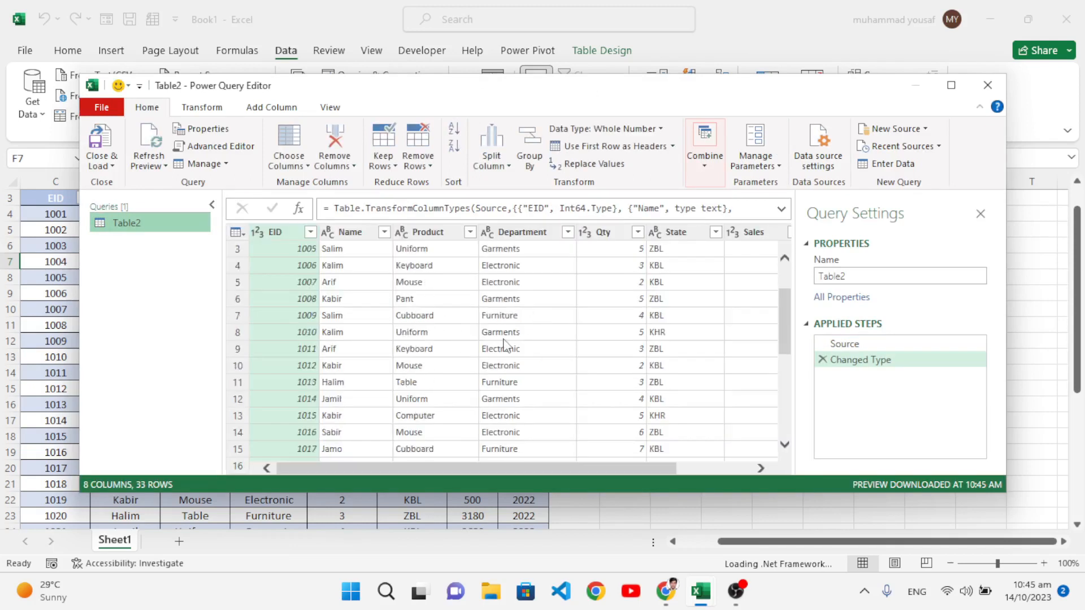
Scroll through the Table2 preview of 8 columns and 33 sales rows.
{"action": "scroll", "scroll_direction": "up", "scroll_amount": 3}
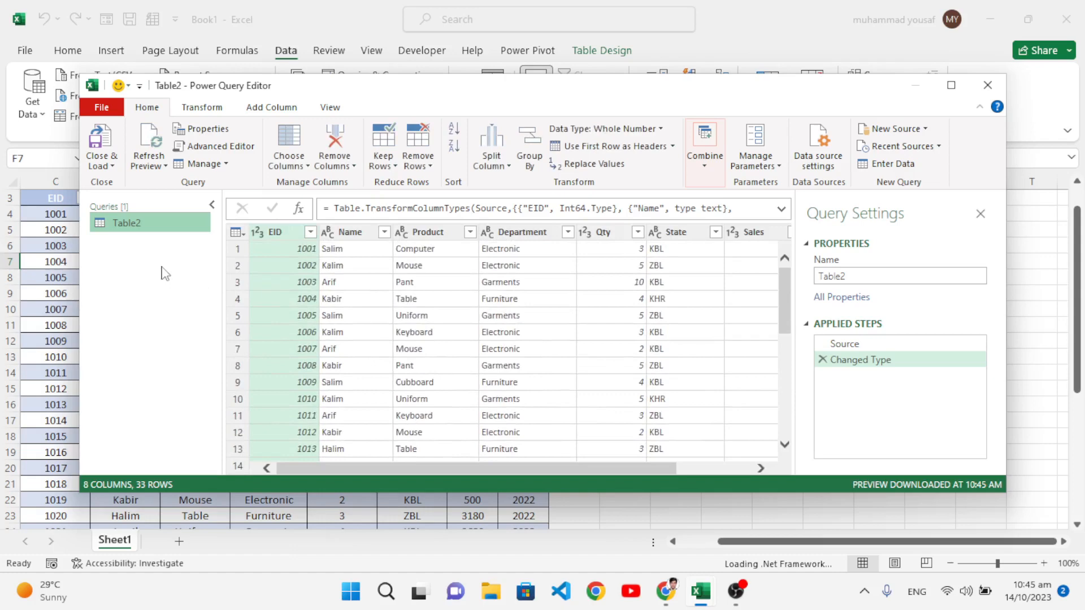
{"action": "mouse_move", "coordinate": [508, 333]}
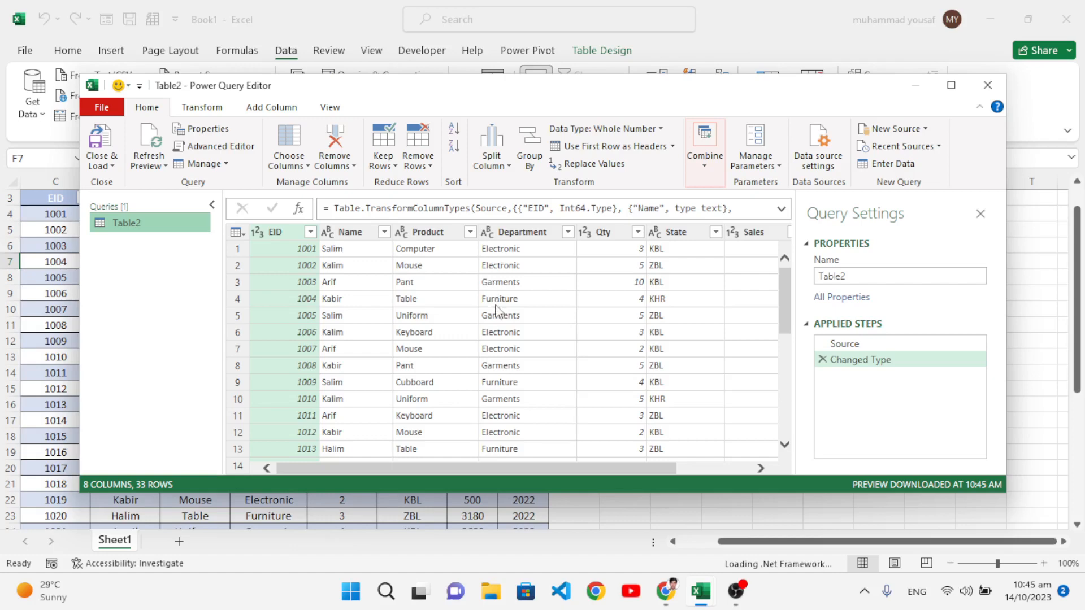
{"action": "mouse_move", "coordinate": [160, 227]}
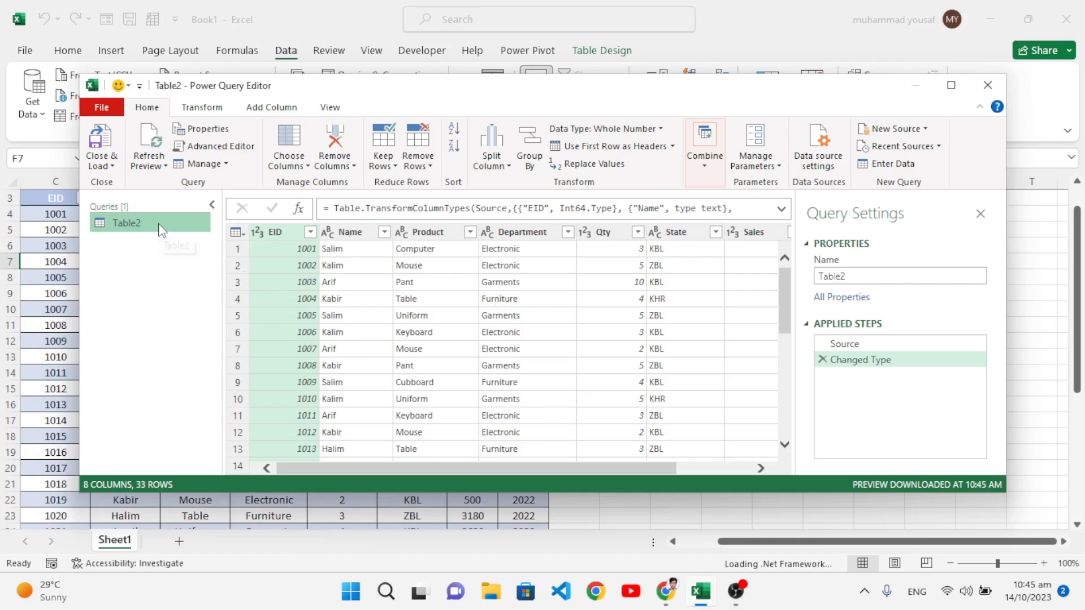
Duplicate the Table2 query twice, creating Table2 (2) and Table2 (3).
{"action": "right_click", "coordinate": [126, 223]}
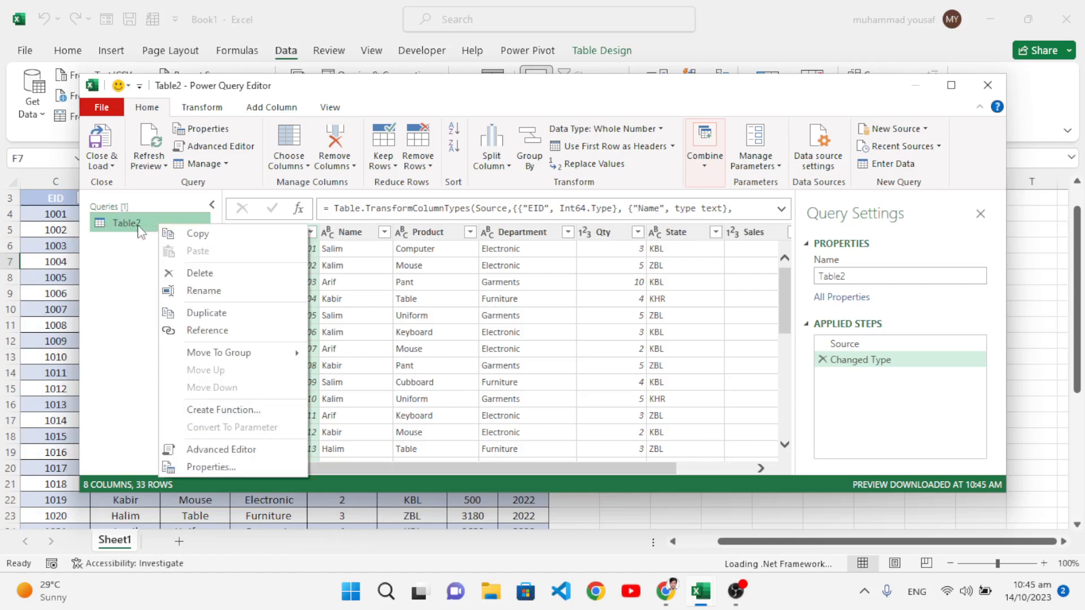
{"action": "mouse_move", "coordinate": [238, 313]}
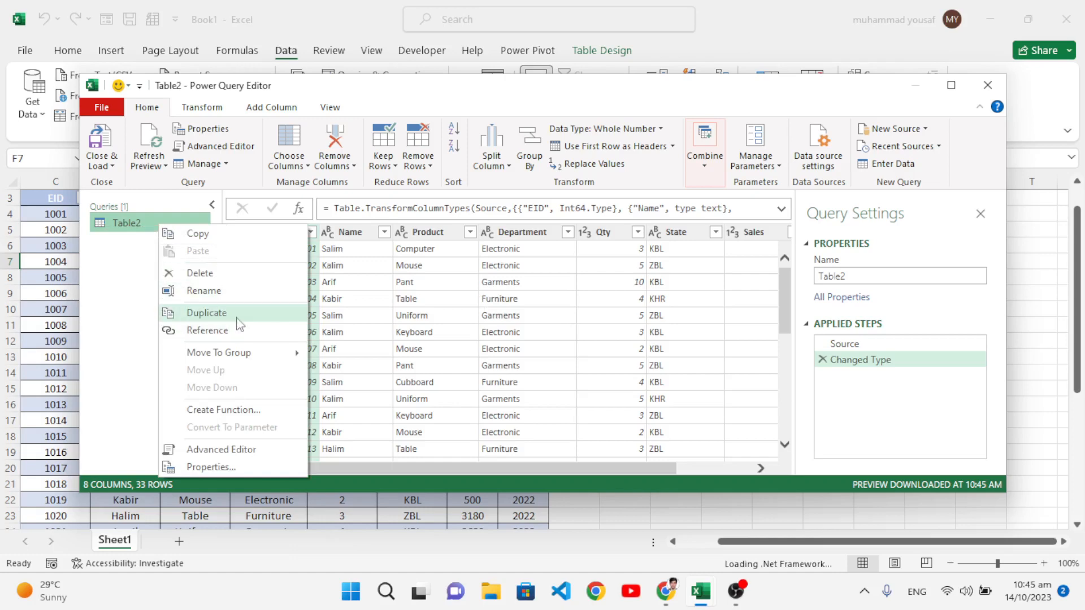
{"action": "left_click", "coordinate": [205, 312]}
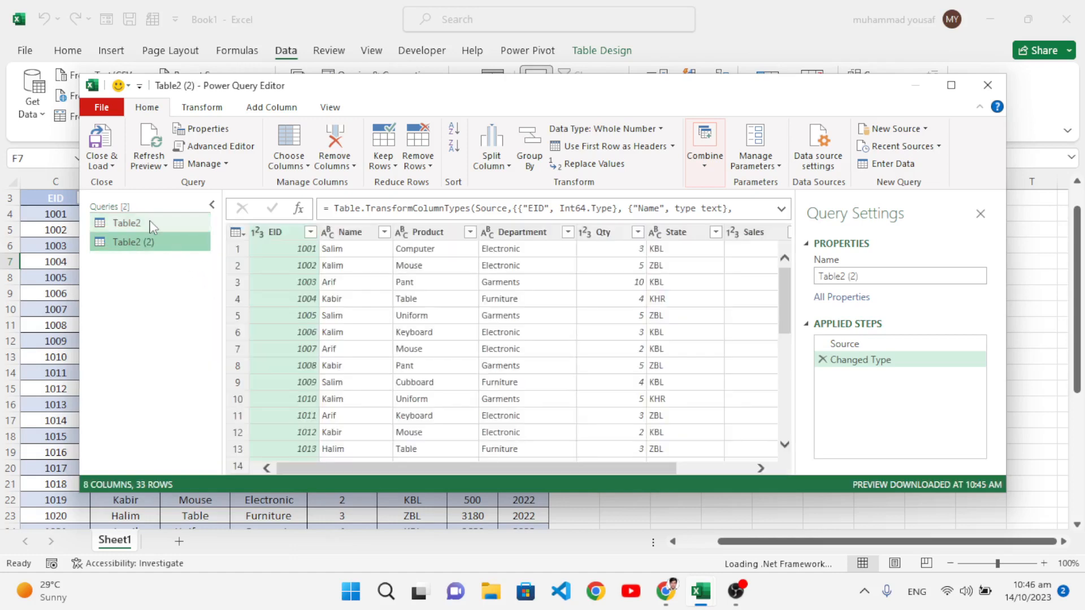
{"action": "right_click", "coordinate": [126, 222]}
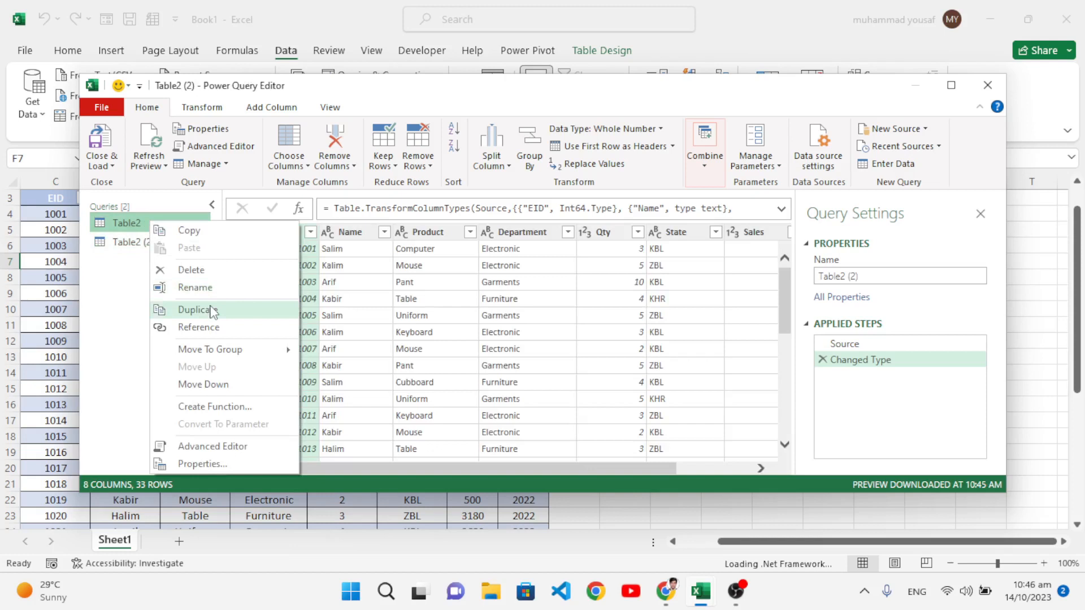
{"action": "left_click", "coordinate": [199, 309]}
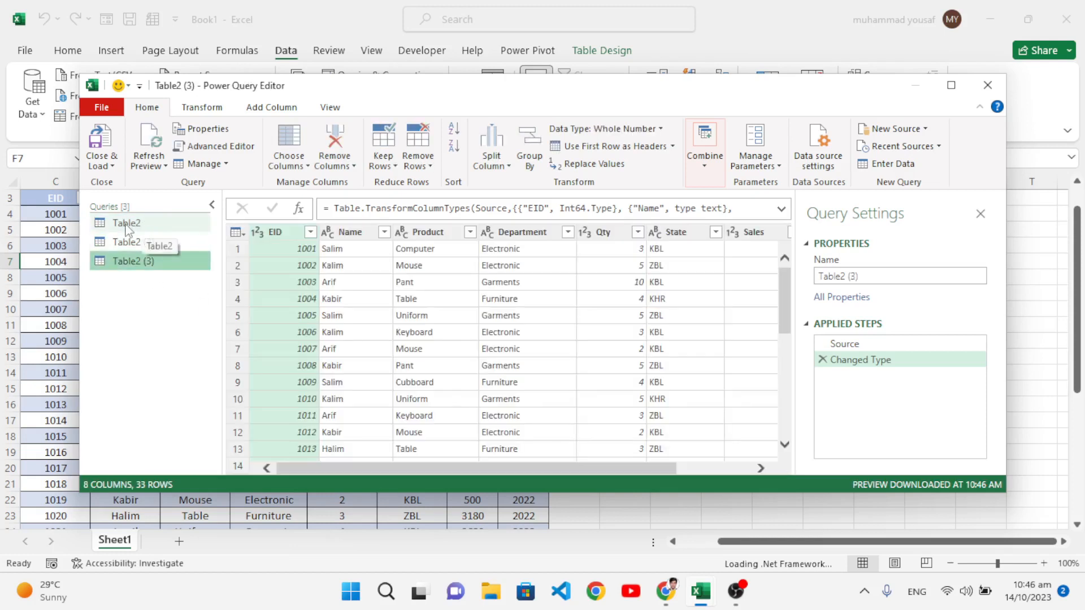
{"action": "right_click", "coordinate": [126, 222]}
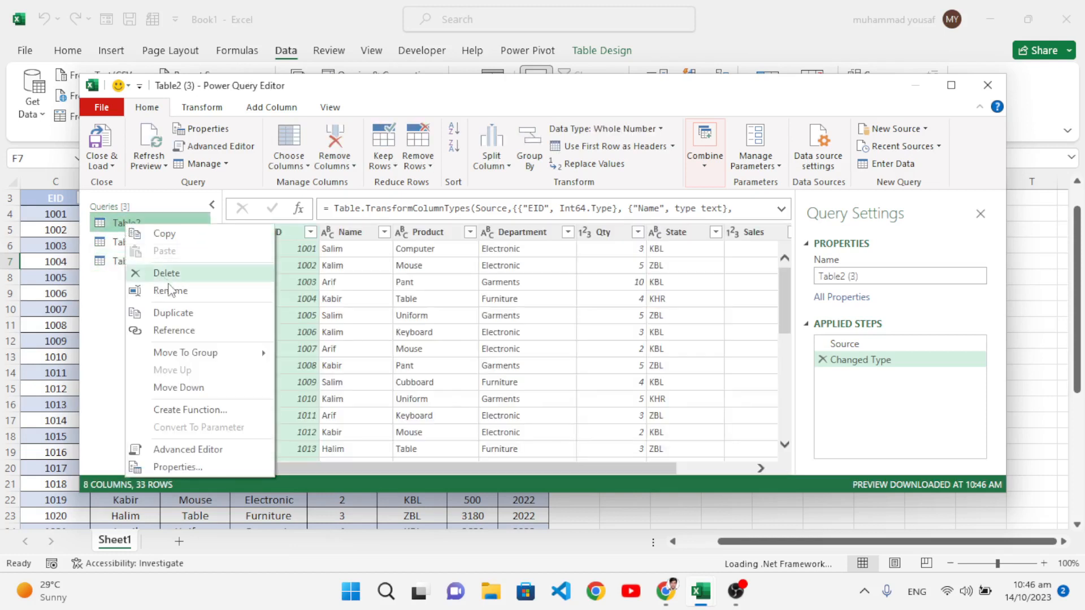
Rename Table2 to Electronic, Table2 (2) to Garments and Table2 (3) to Furniture.
{"action": "left_click", "coordinate": [169, 290]}
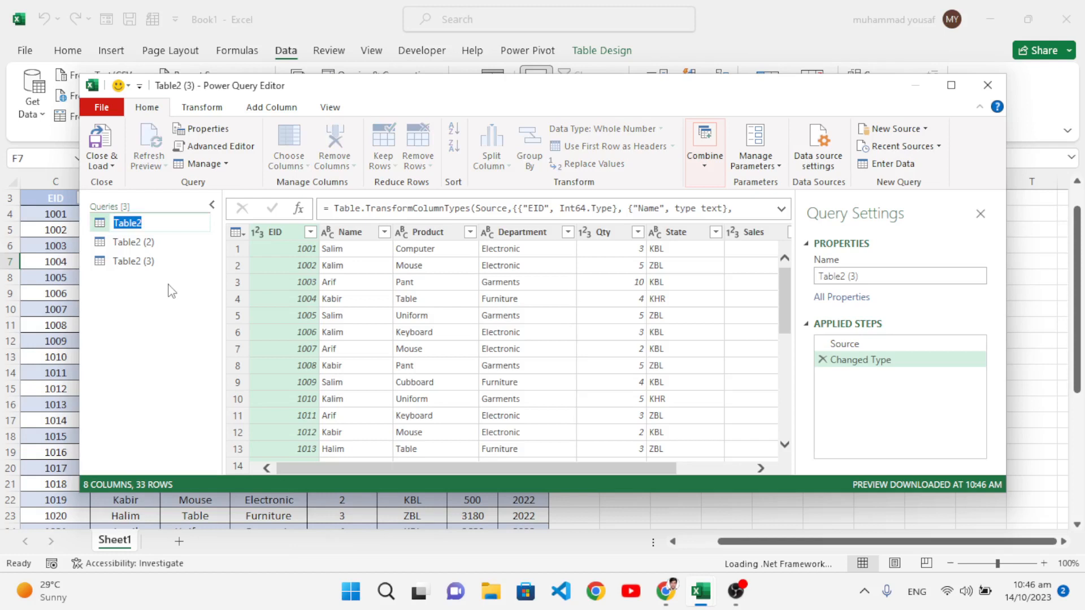
{"action": "type", "text": "Electronic"}
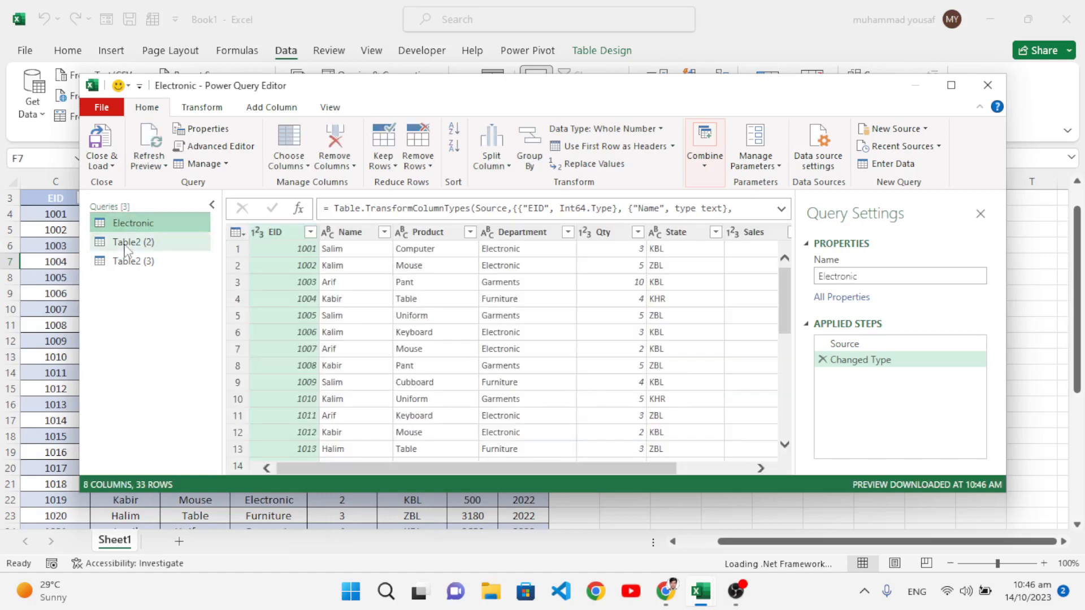
{"action": "left_click", "coordinate": [133, 241]}
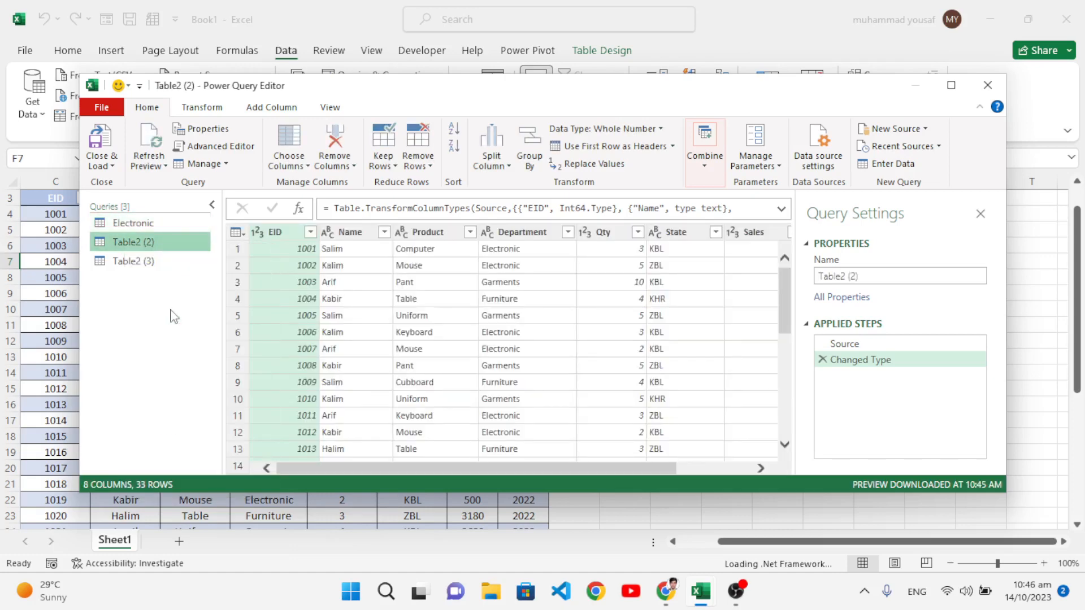
{"action": "double_click", "coordinate": [131, 241]}
{"action": "type", "text": "Garments"}
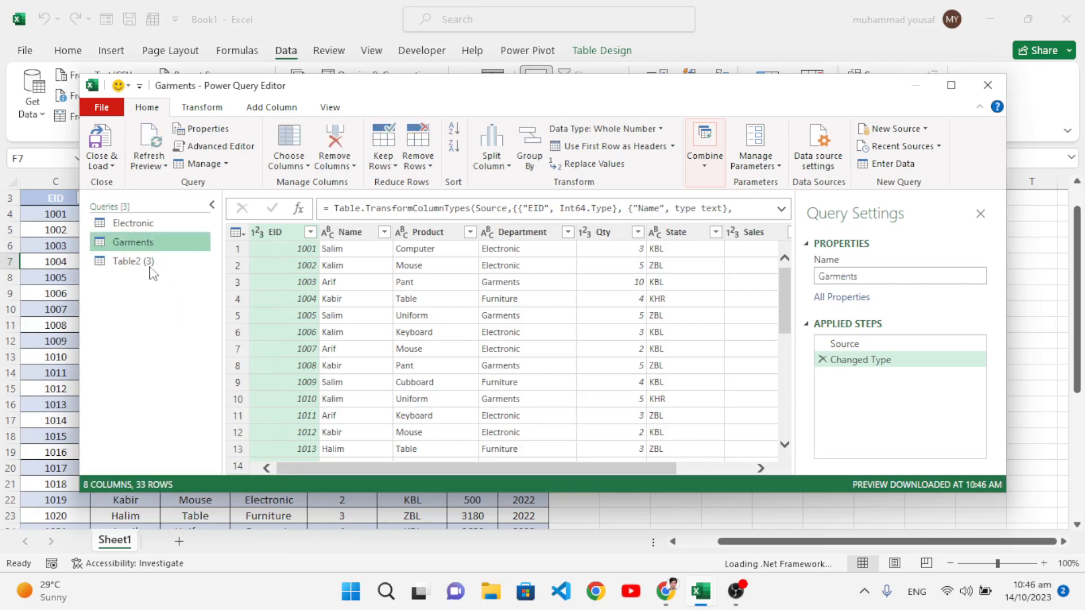
{"action": "right_click", "coordinate": [132, 261]}
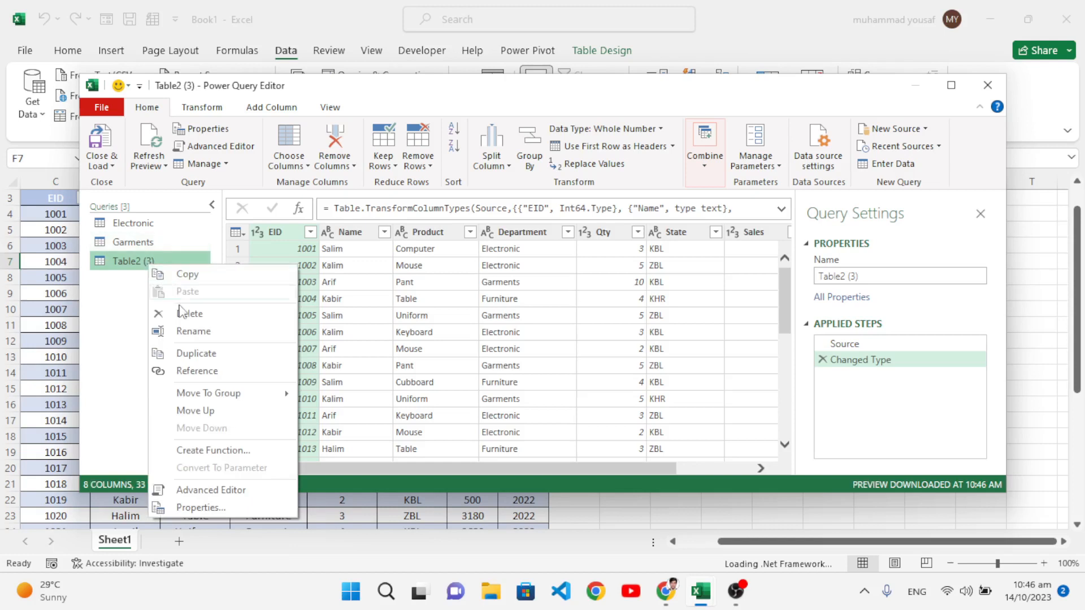
{"action": "left_click", "coordinate": [193, 330]}
{"action": "type", "text": "Fur"}
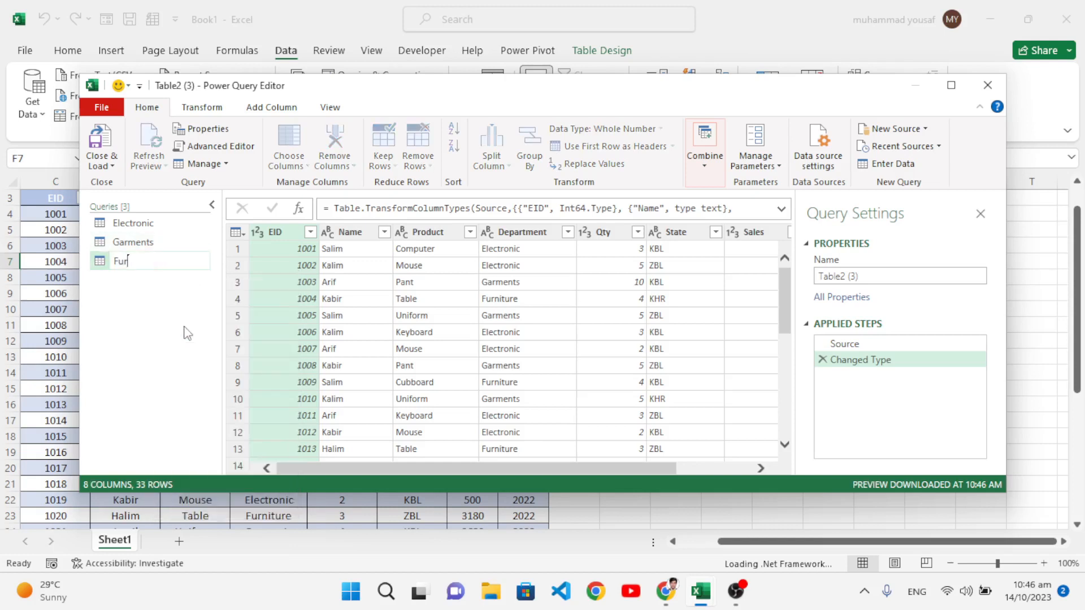
{"action": "type", "text": "niture"}
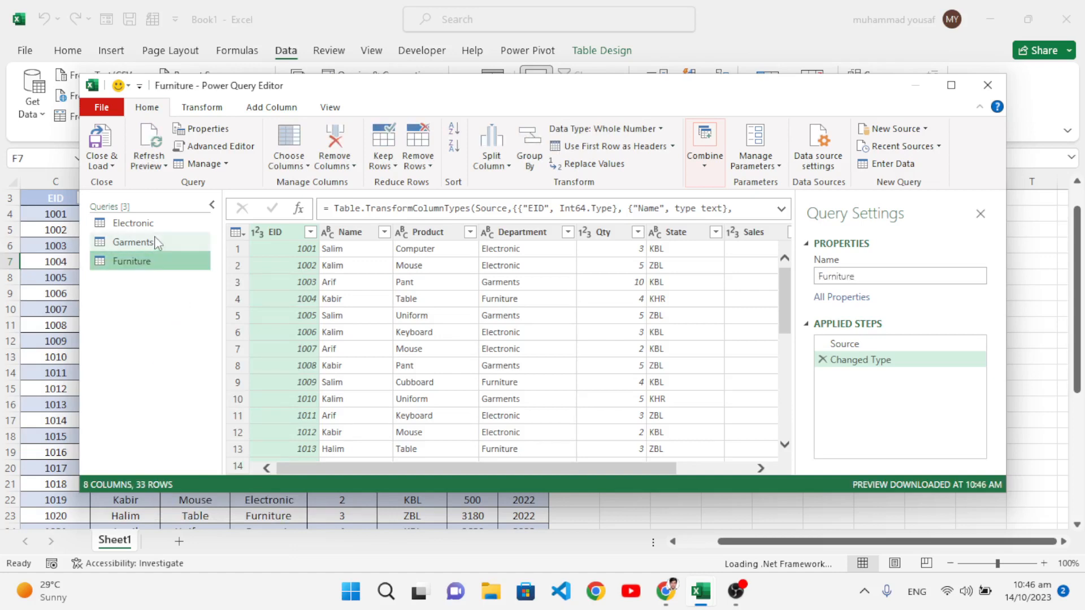
{"action": "mouse_move", "coordinate": [132, 223]}
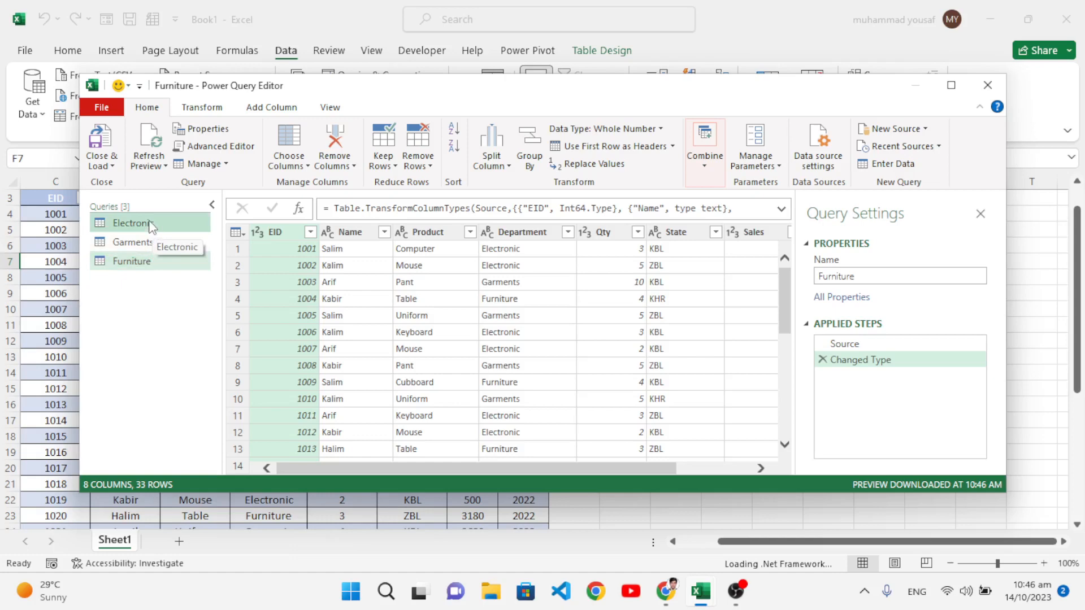
Filter the Electronic query's Department column to Electronic only, leaving 15 rows.
{"action": "left_click", "coordinate": [133, 222]}
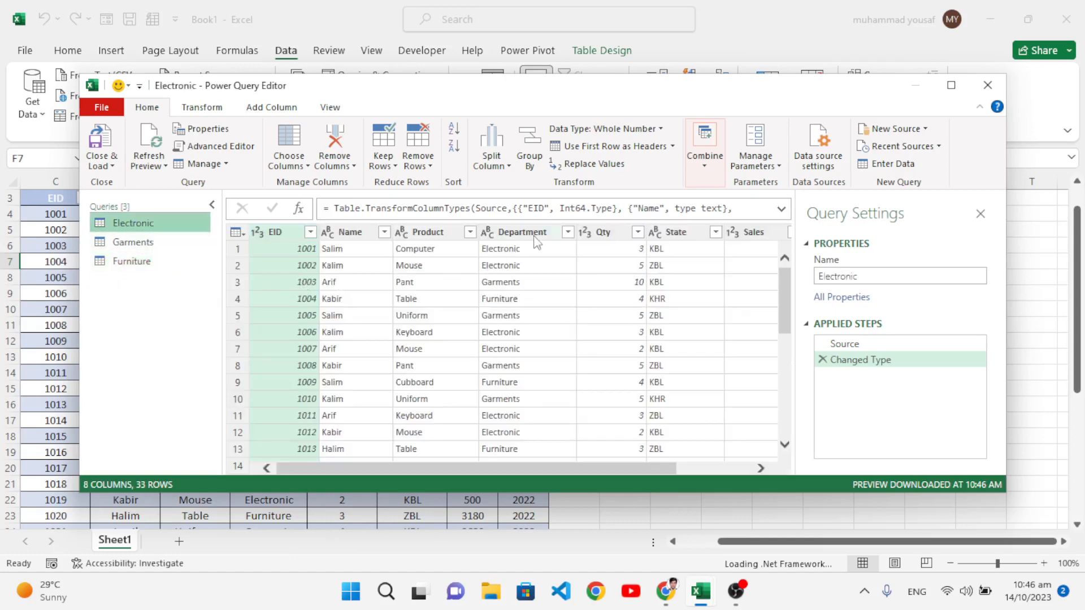
{"action": "left_click", "coordinate": [522, 231]}
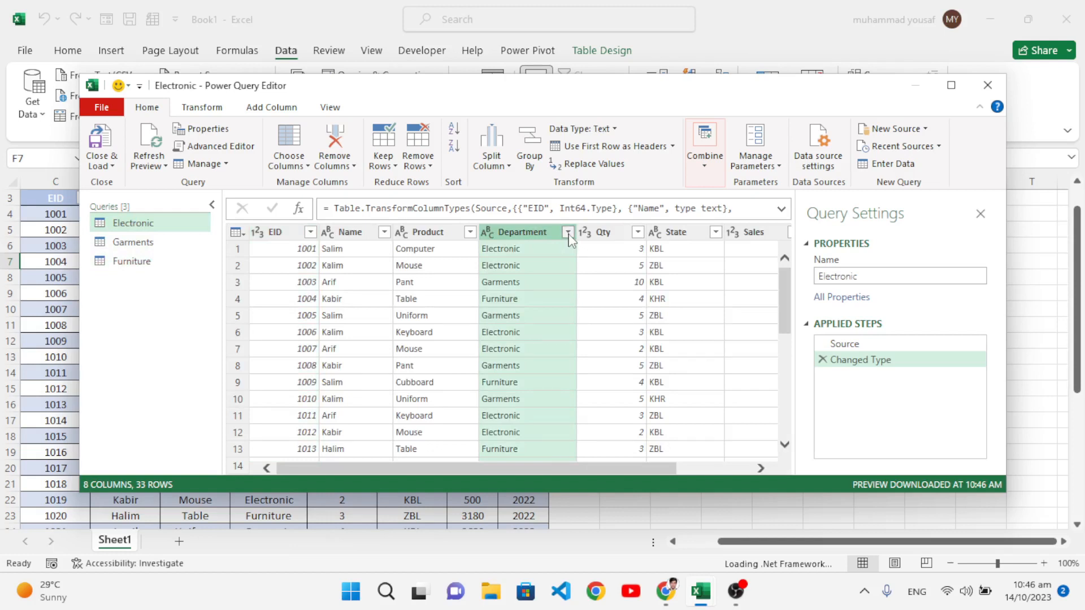
{"action": "left_click", "coordinate": [569, 232]}
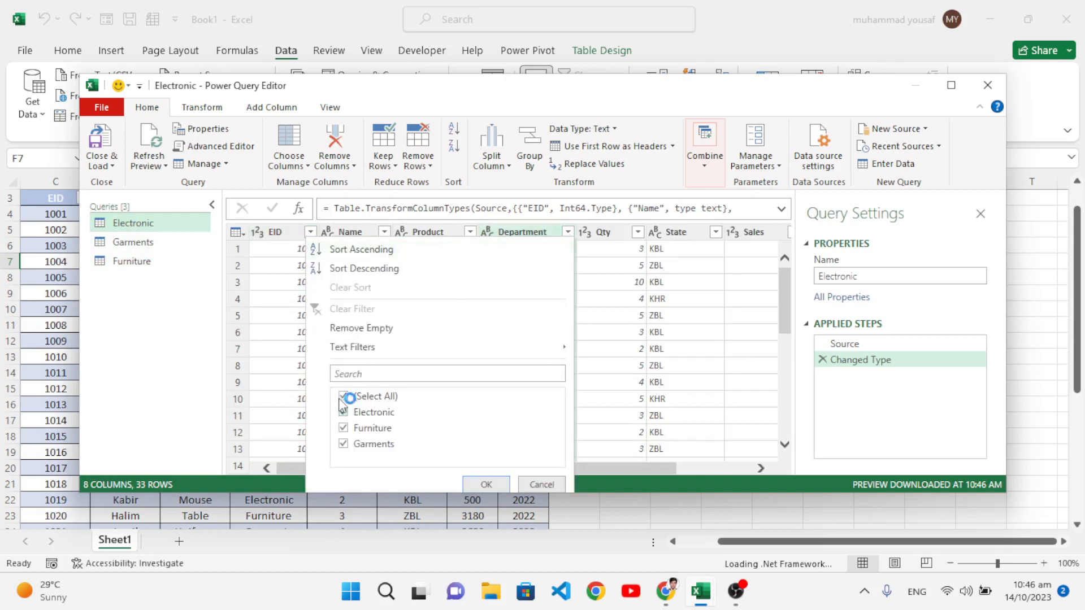
{"action": "left_click", "coordinate": [344, 397]}
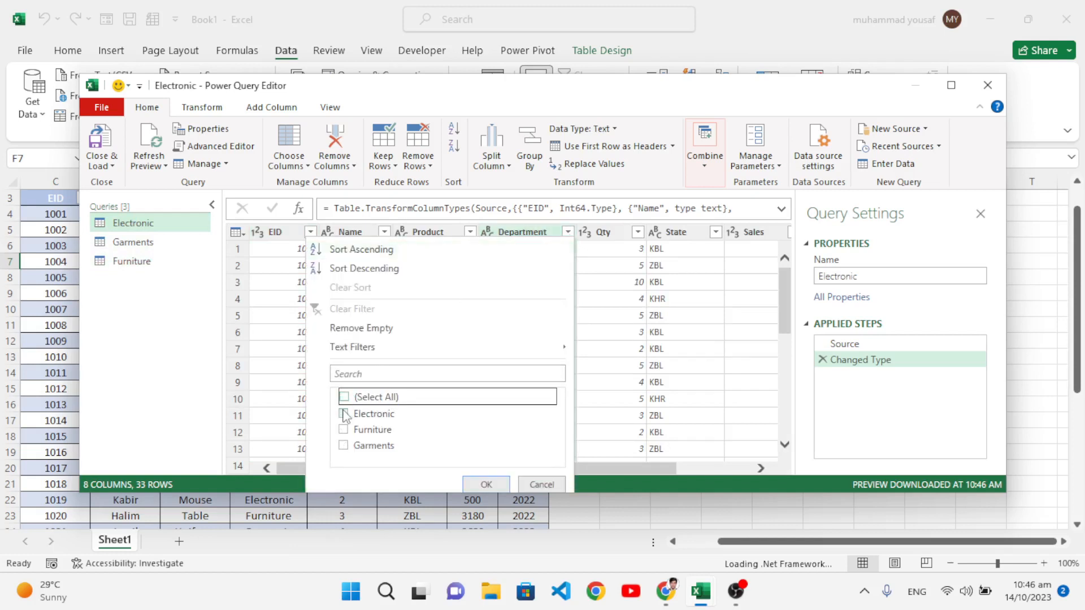
{"action": "left_click", "coordinate": [344, 413]}
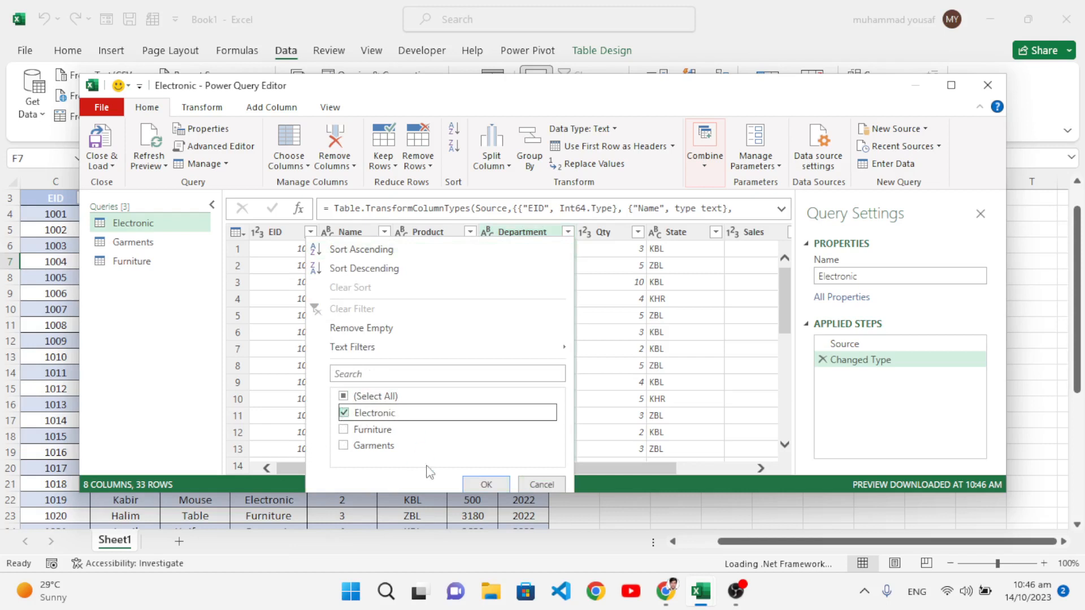
{"action": "left_click", "coordinate": [485, 484]}
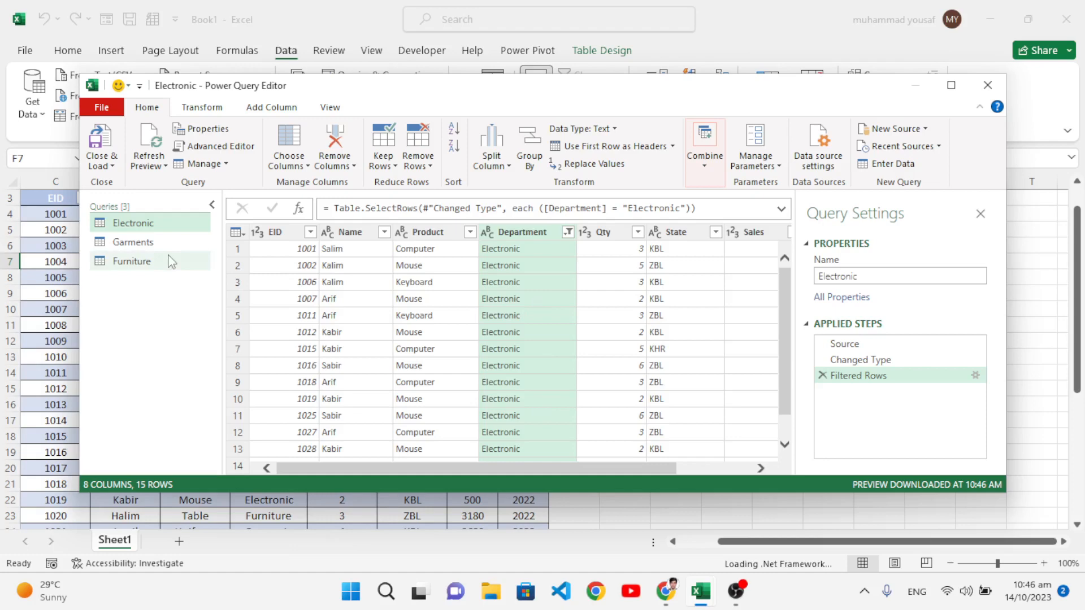
{"action": "mouse_move", "coordinate": [145, 245]}
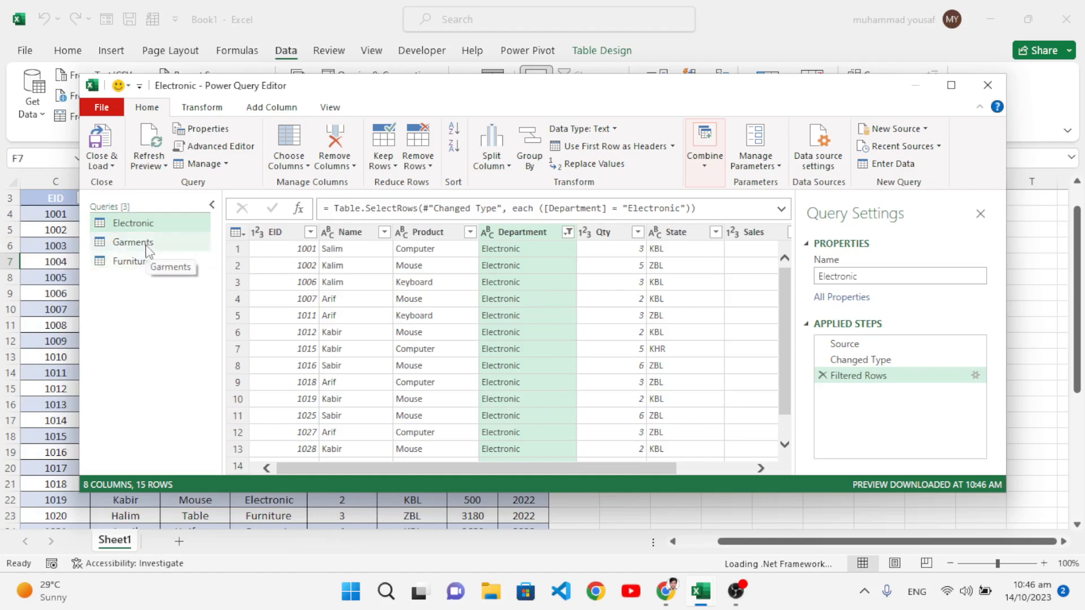
Filter the Garments query's Department column to Garments only, leaving 7 rows.
{"action": "left_click", "coordinate": [132, 241]}
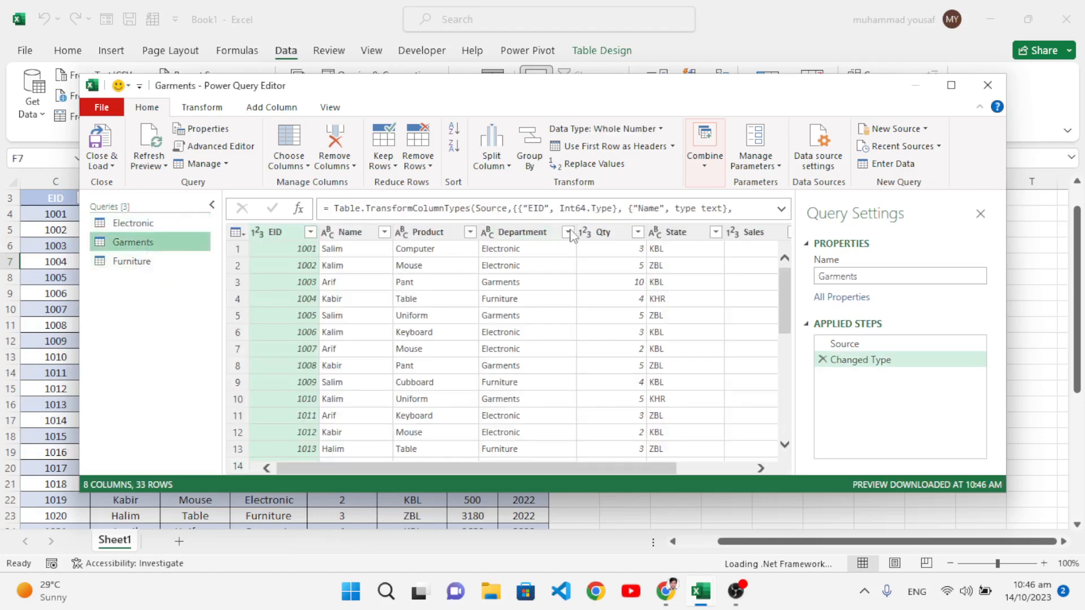
{"action": "left_click", "coordinate": [569, 232]}
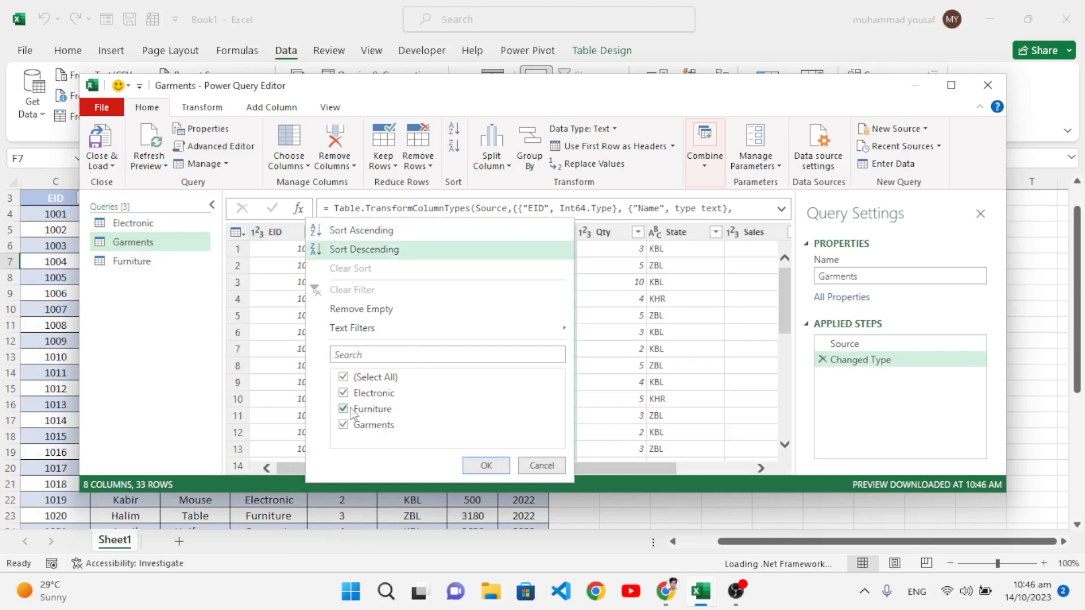
{"action": "left_click", "coordinate": [343, 410]}
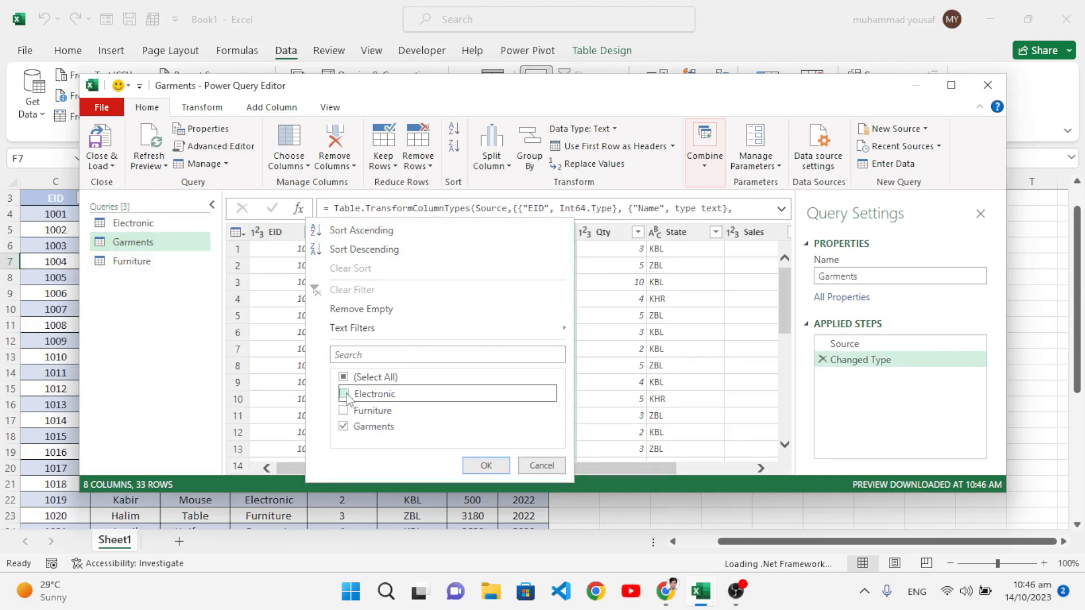
{"action": "left_click", "coordinate": [344, 394]}
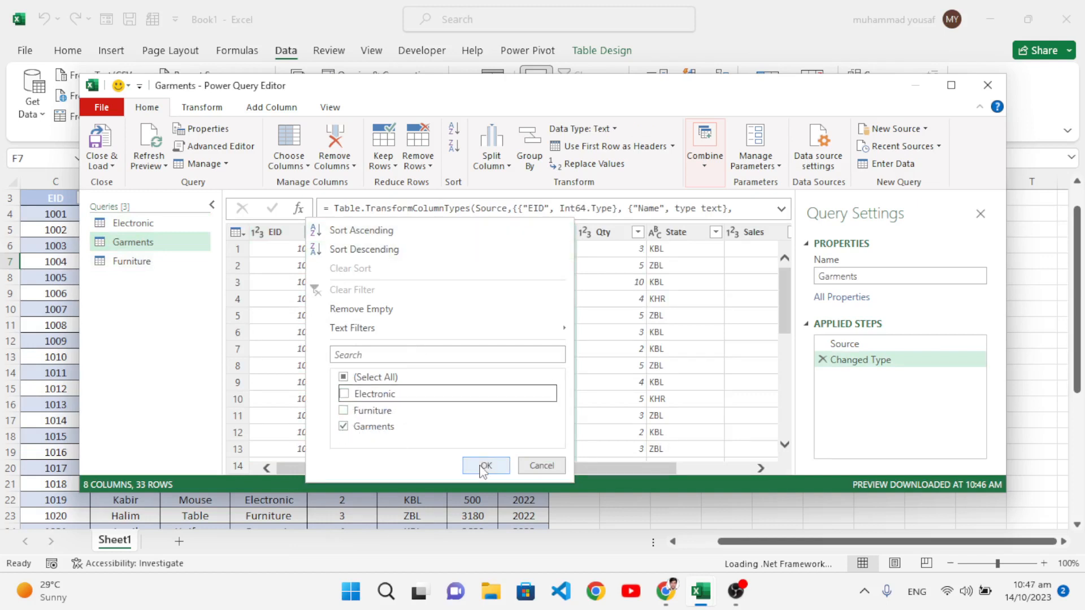
{"action": "left_click", "coordinate": [485, 465]}
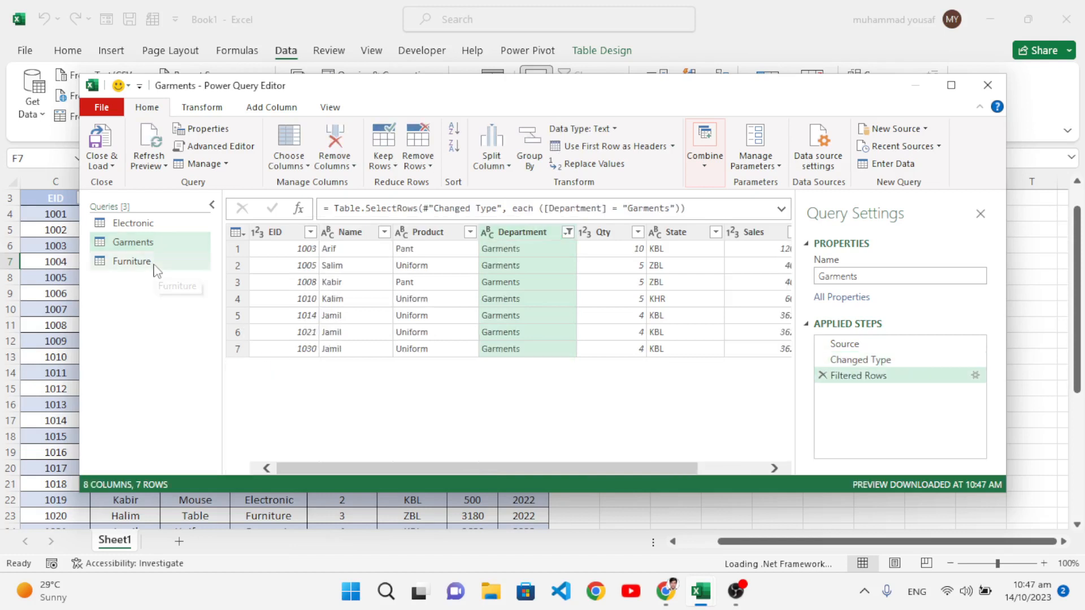
Filter the Furniture query's Department column to Furniture only, leaving 11 rows.
{"action": "left_click", "coordinate": [132, 261]}
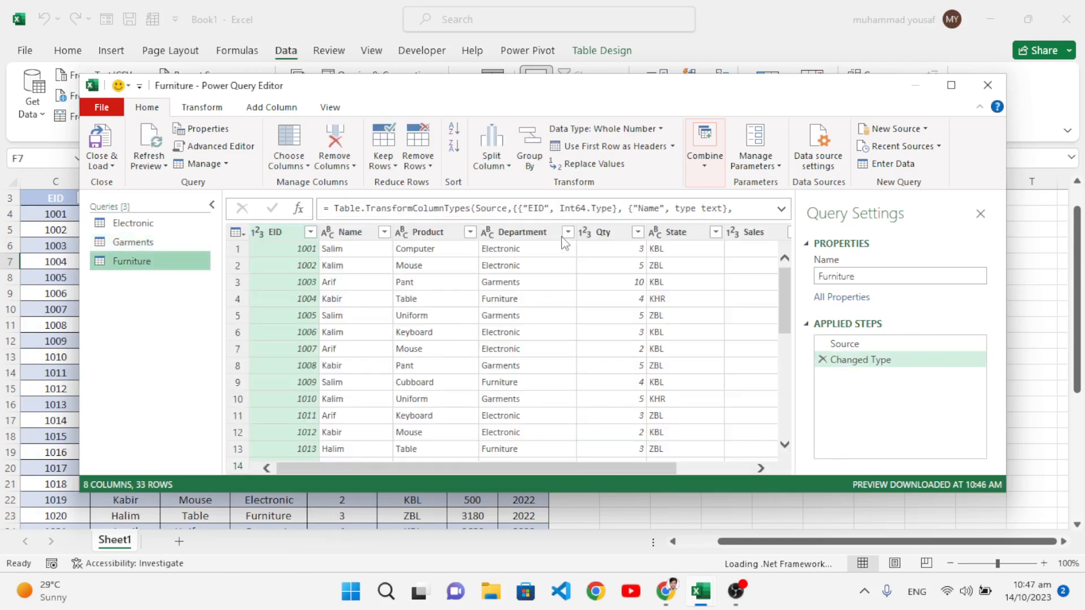
{"action": "left_click", "coordinate": [568, 231]}
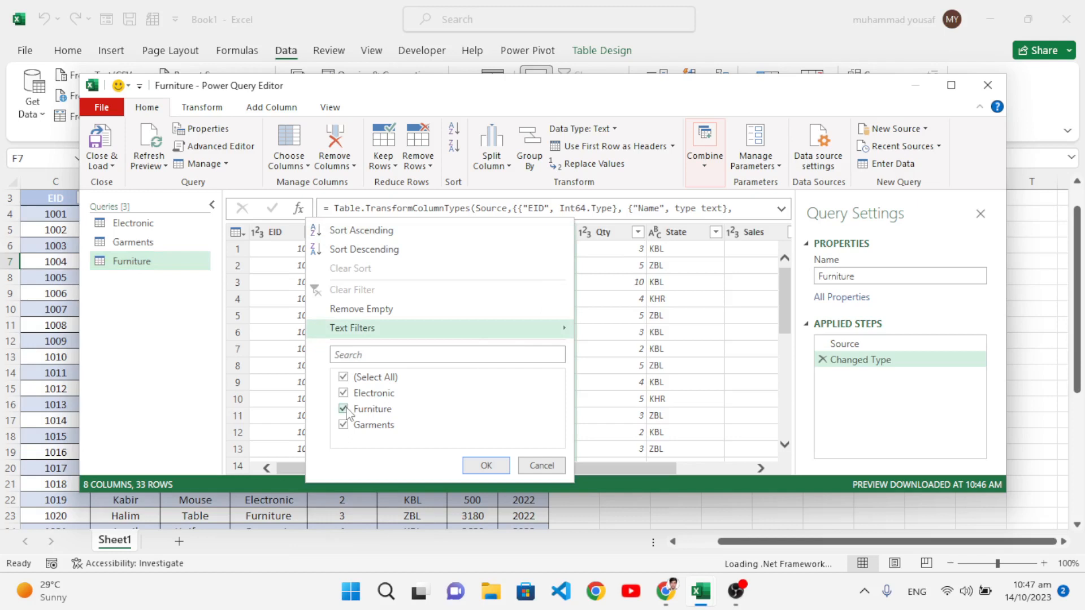
{"action": "left_click", "coordinate": [343, 392]}
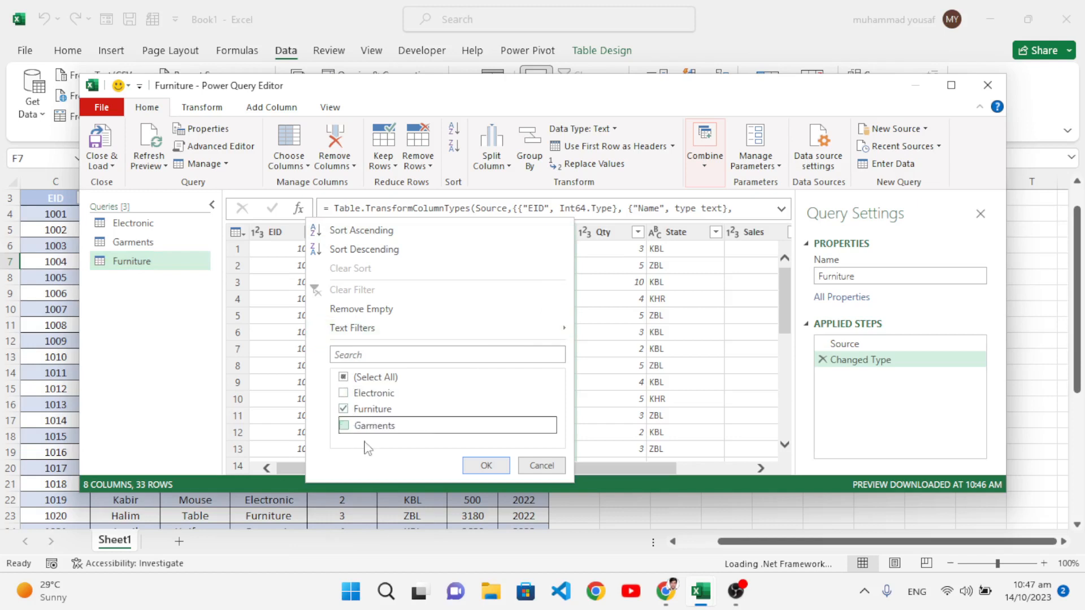
{"action": "left_click", "coordinate": [485, 465]}
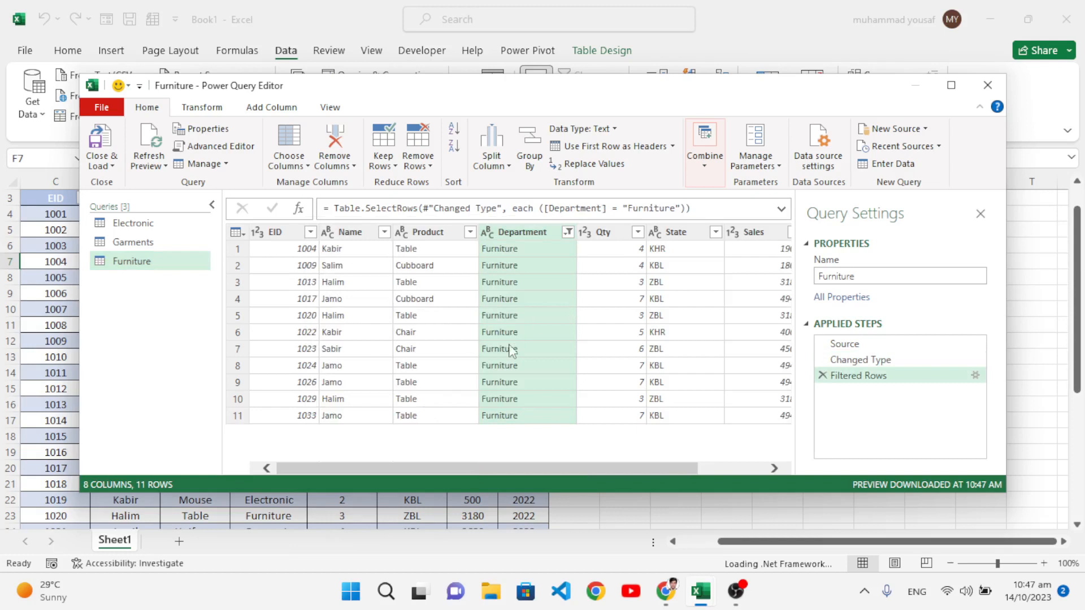
{"action": "mouse_move", "coordinate": [987, 86]}
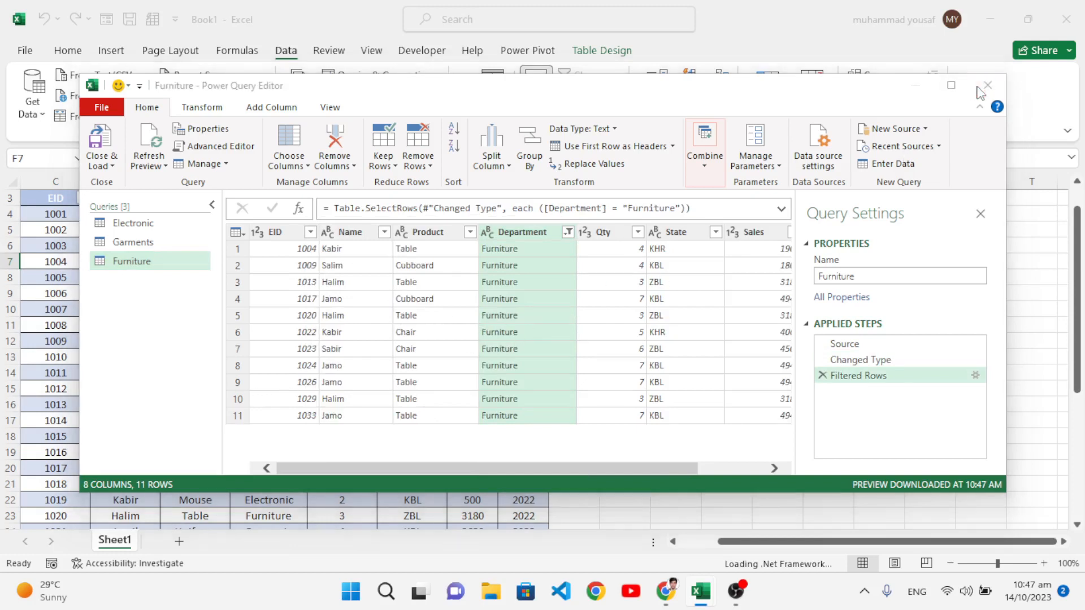
Close Power Query Editor keeping changes, then show the Queries & Connections list.
{"action": "left_click", "coordinate": [987, 85]}
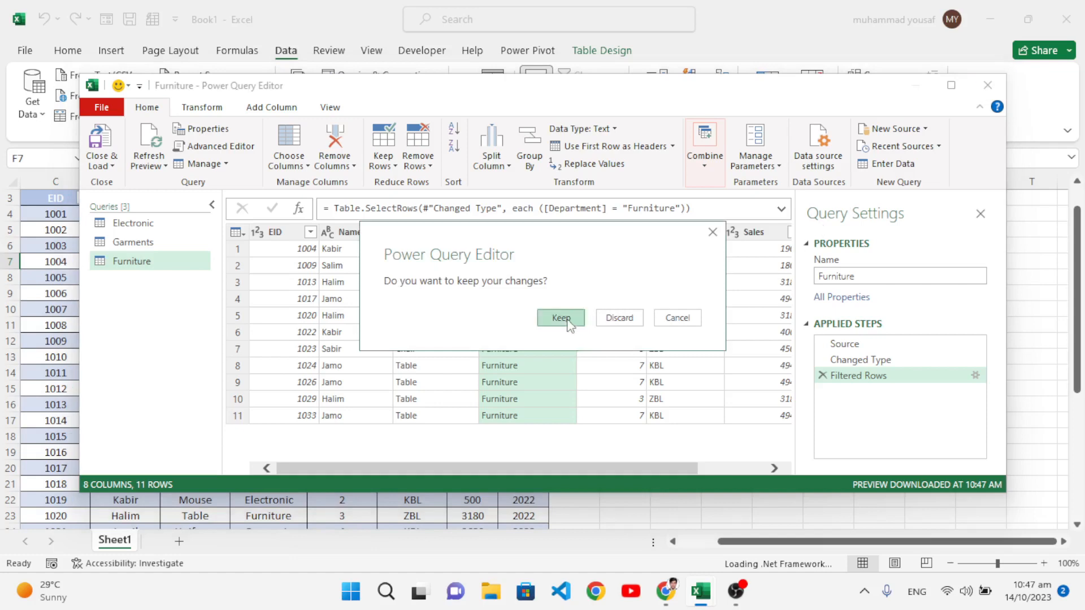
{"action": "left_click", "coordinate": [561, 317]}
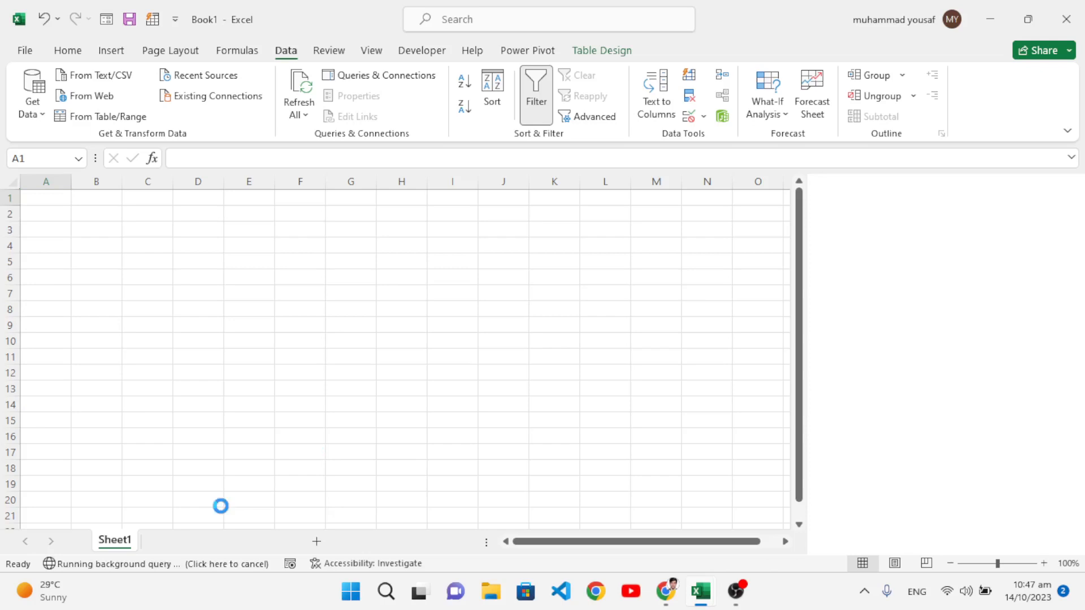
{"action": "left_click", "coordinate": [378, 75]}
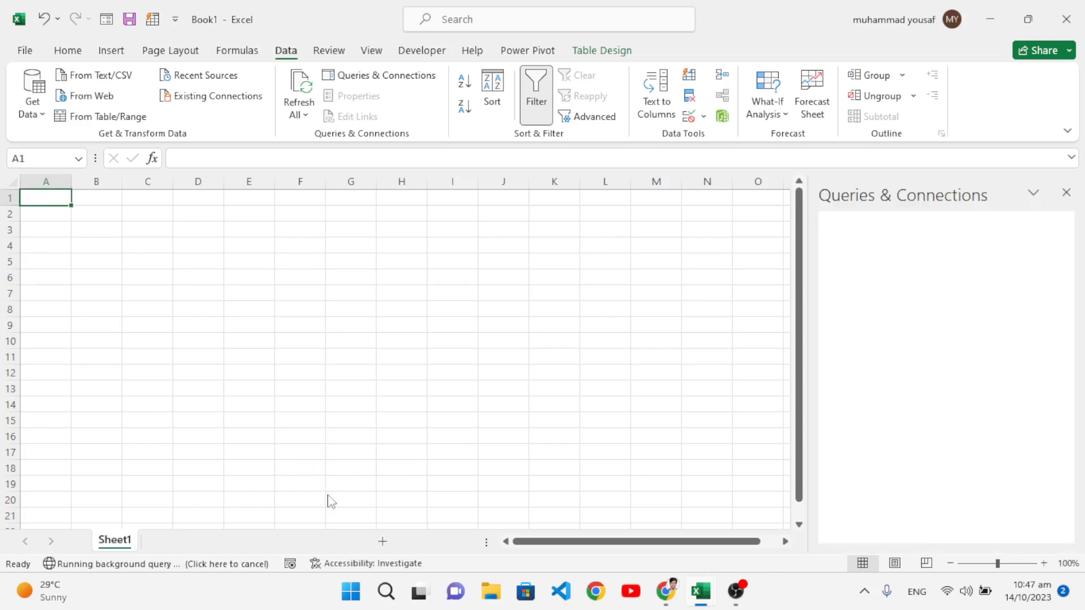
{"action": "left_click", "coordinate": [379, 74]}
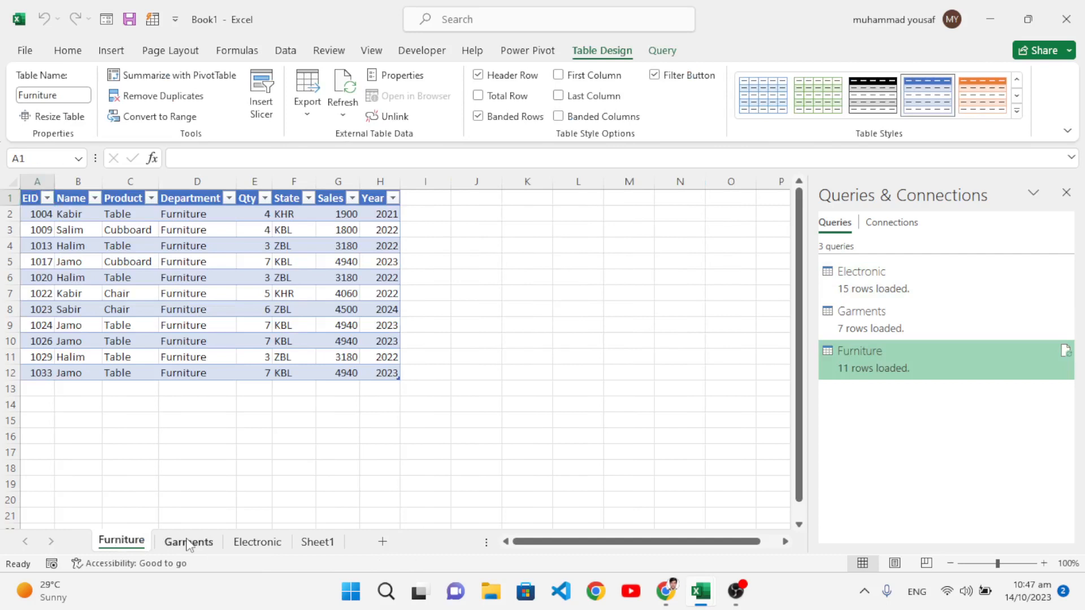
Check the Garments and Electronic sheets, then rename the source sheet to Data.
{"action": "left_click", "coordinate": [188, 542]}
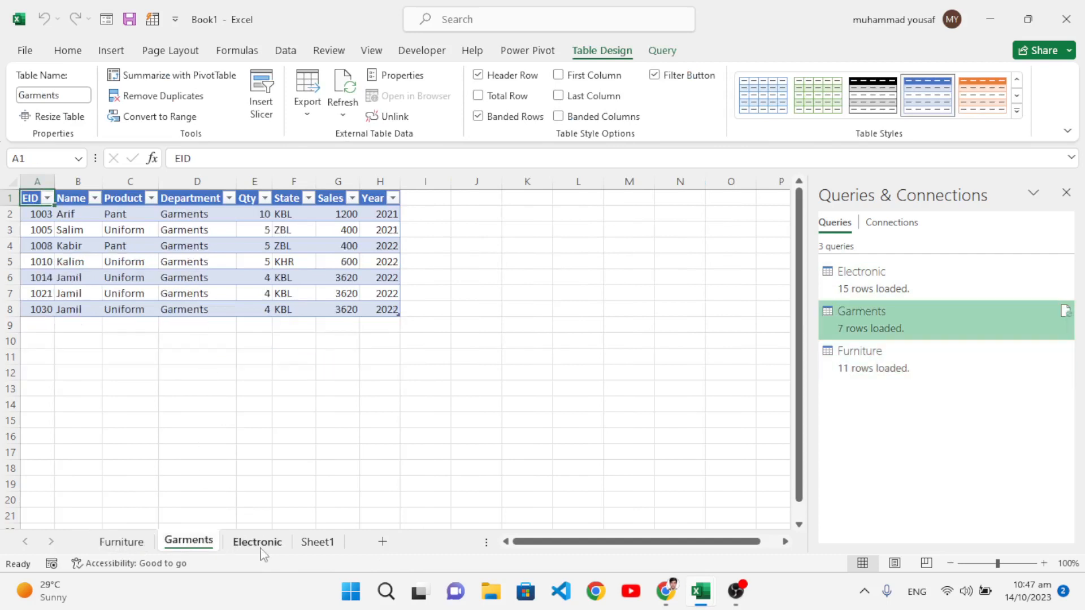
{"action": "left_click", "coordinate": [256, 542]}
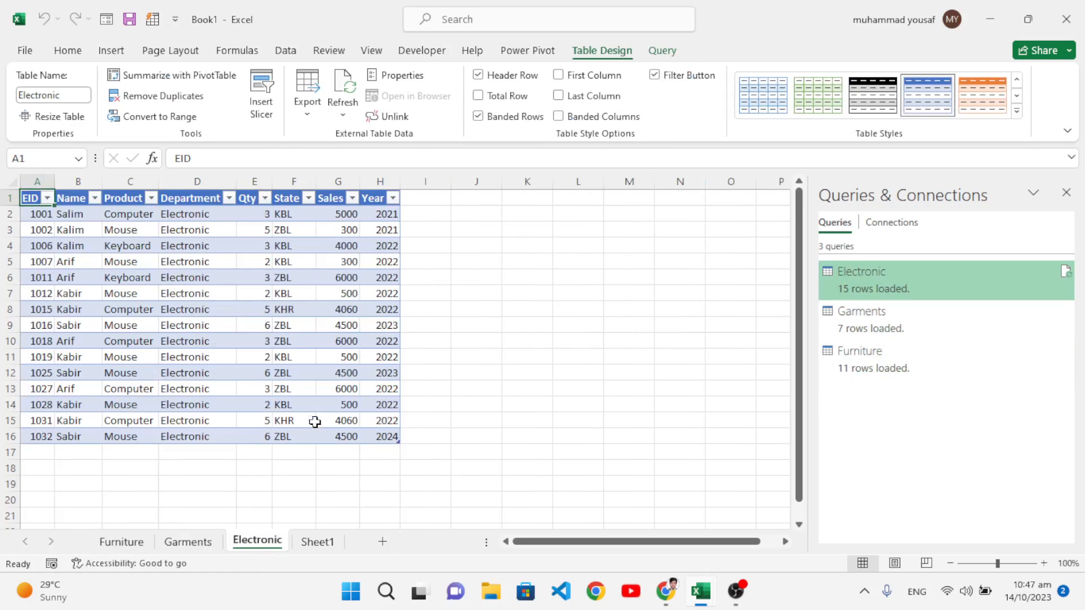
{"action": "left_click", "coordinate": [318, 542]}
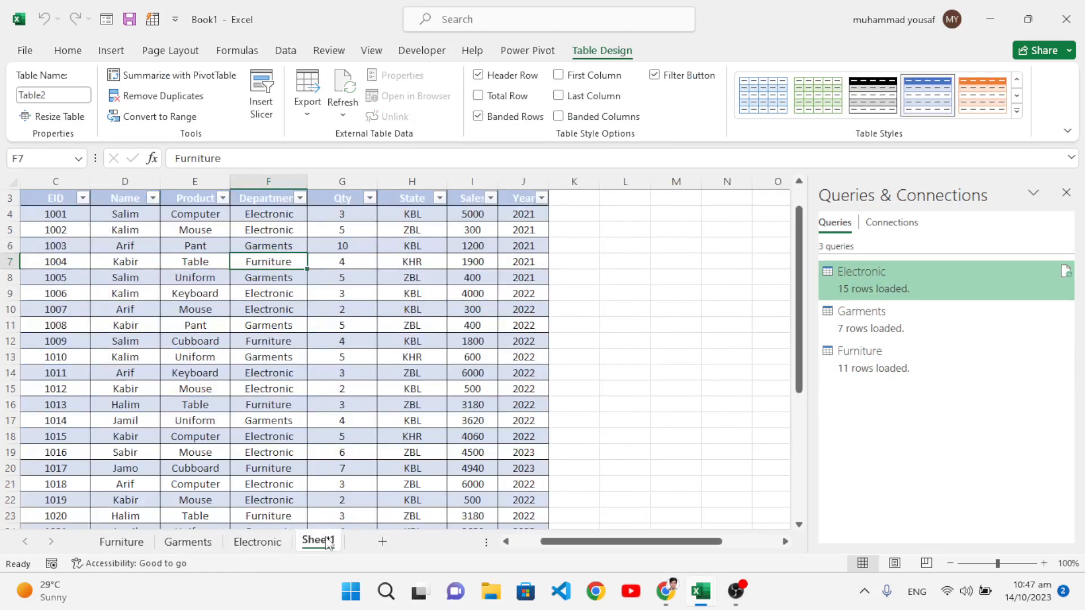
{"action": "right_click", "coordinate": [317, 542]}
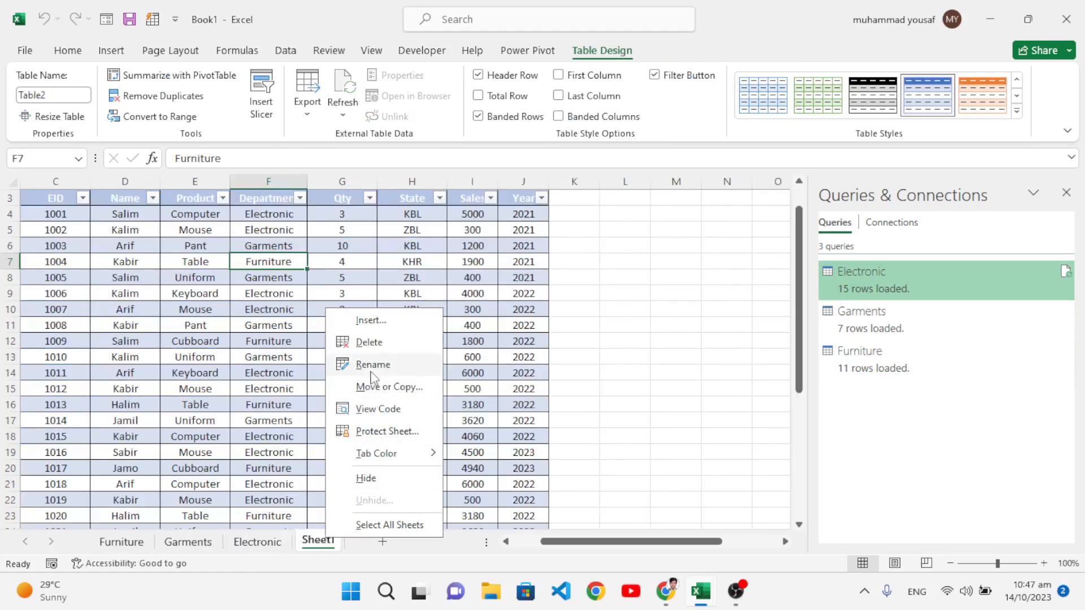
{"action": "left_click", "coordinate": [373, 365]}
{"action": "type", "text": "Data"}
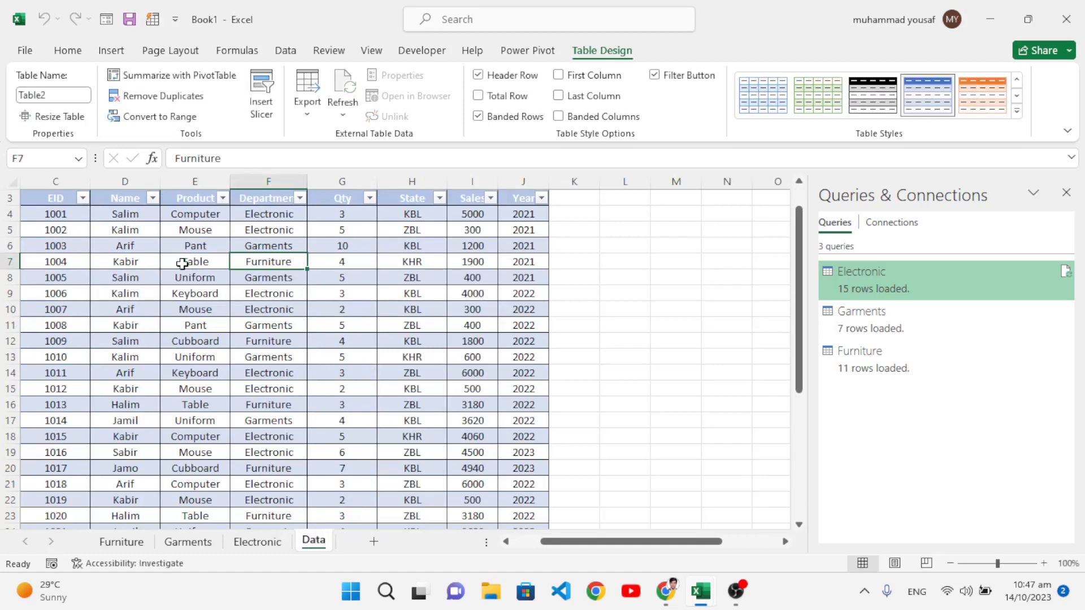
{"action": "scroll", "scroll_direction": "down", "scroll_amount": 3}
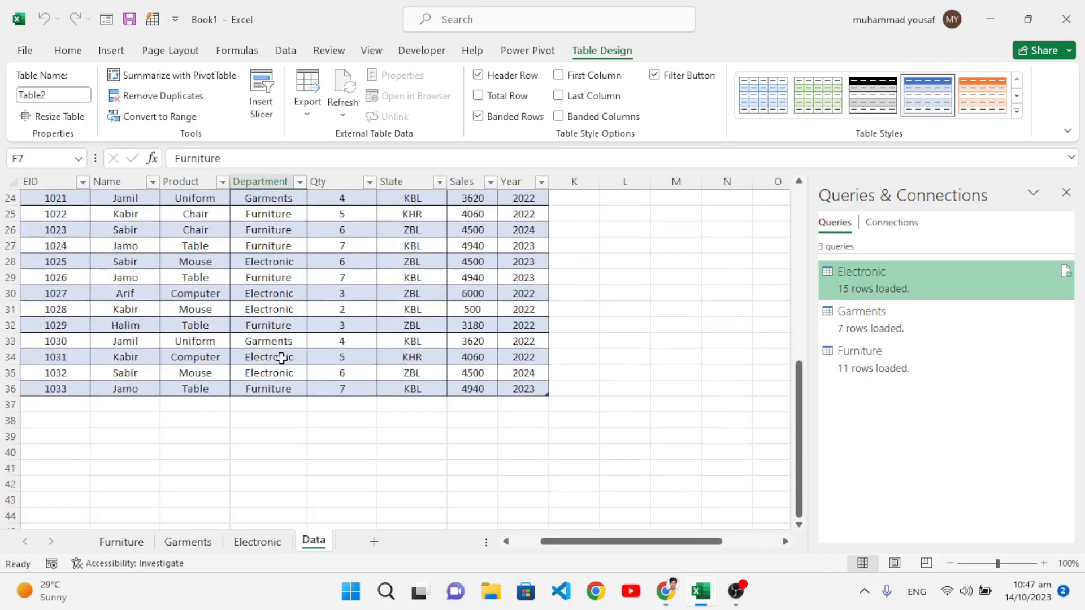
Enter row 37: 1829, New Product, Cable, Electronic, 5, ZBL, 2323, 2023.
{"action": "left_click", "coordinate": [55, 404]}
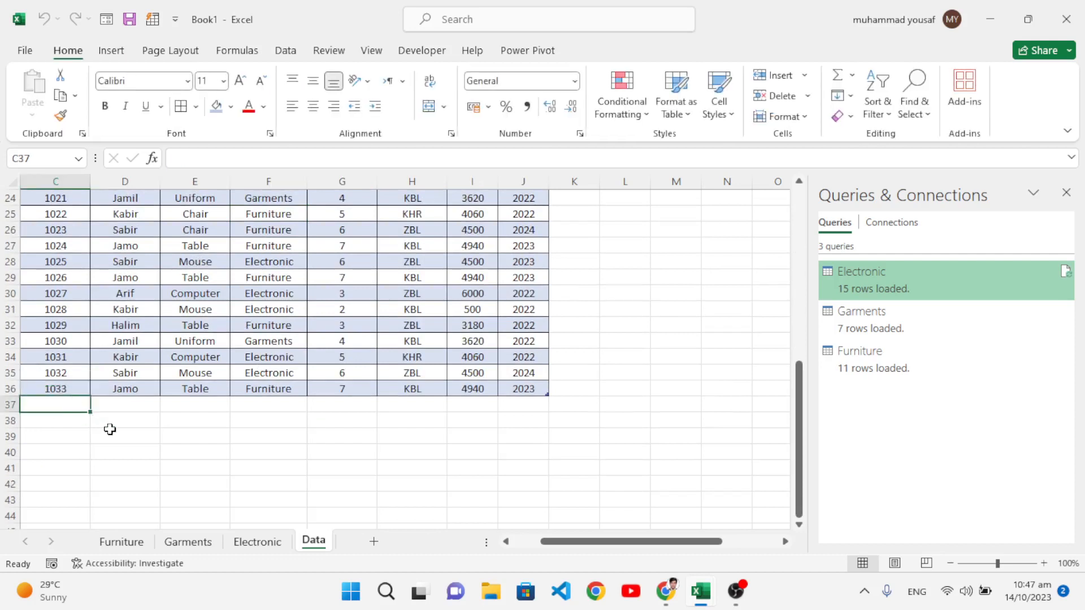
{"action": "type", "text": "1829"}
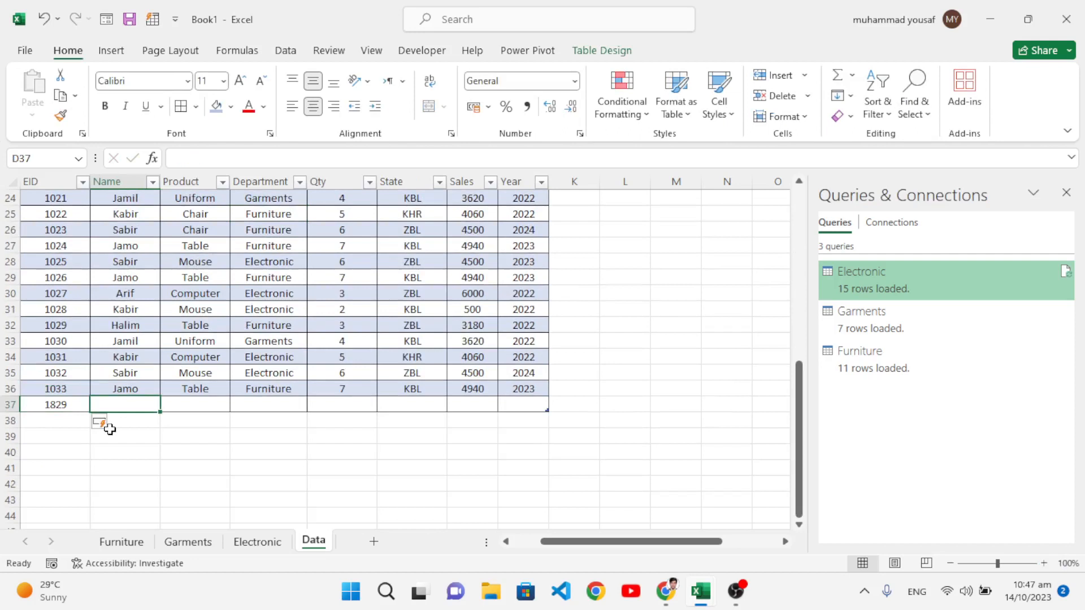
{"action": "type", "text": "New recor"}
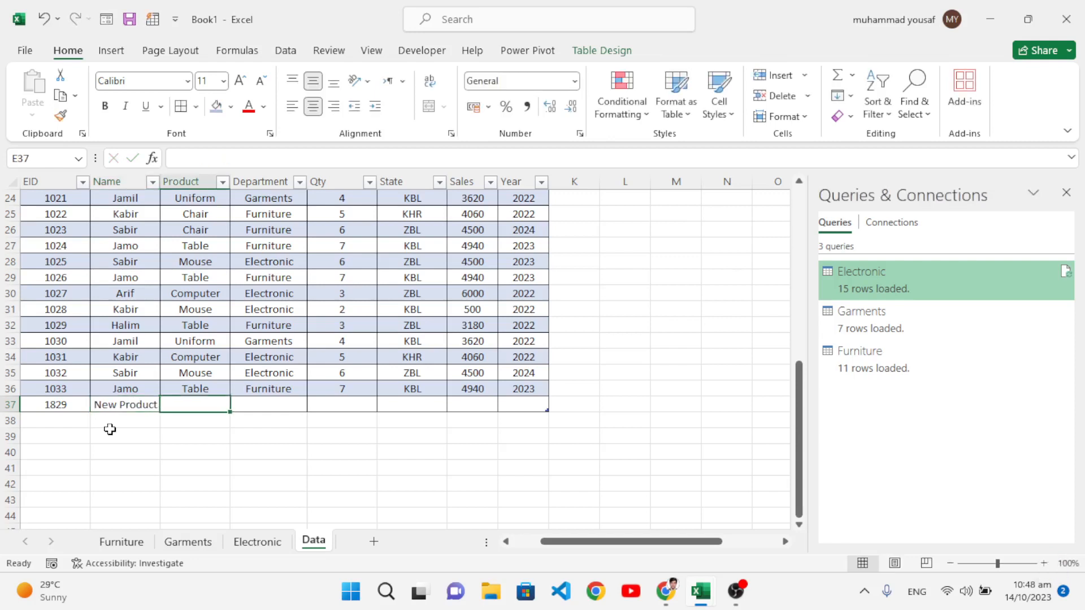
{"action": "type", "text": "Cable"}
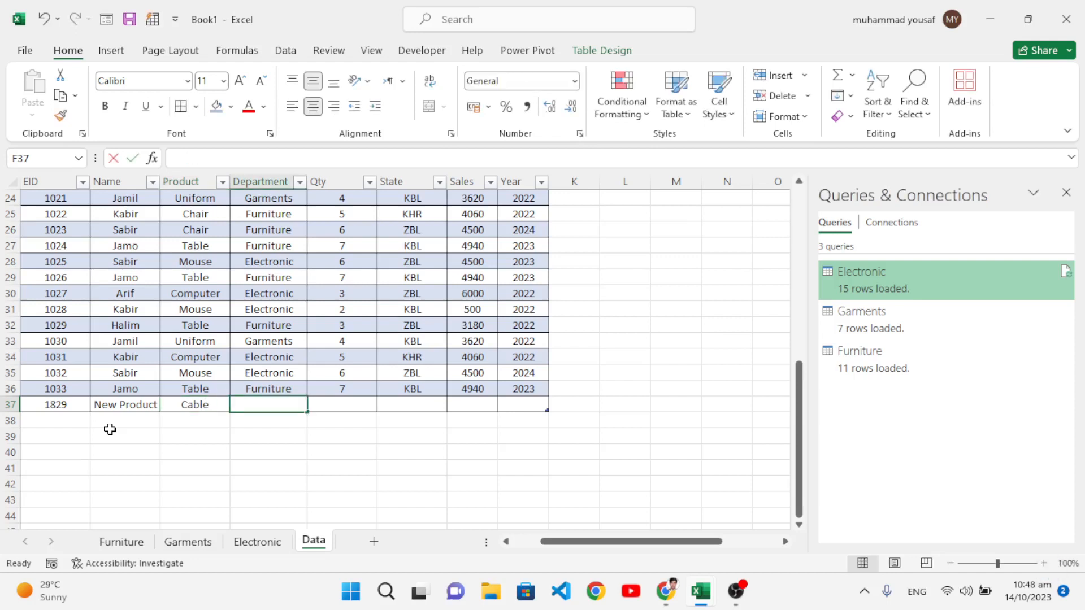
{"action": "type", "text": "Electronic"}
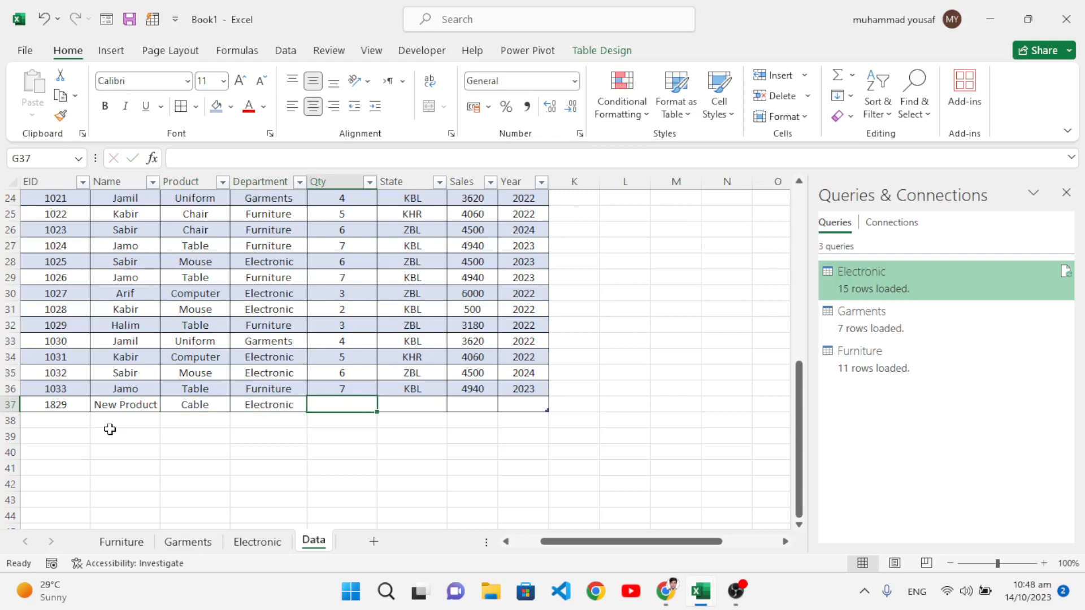
{"action": "type", "text": "5"}
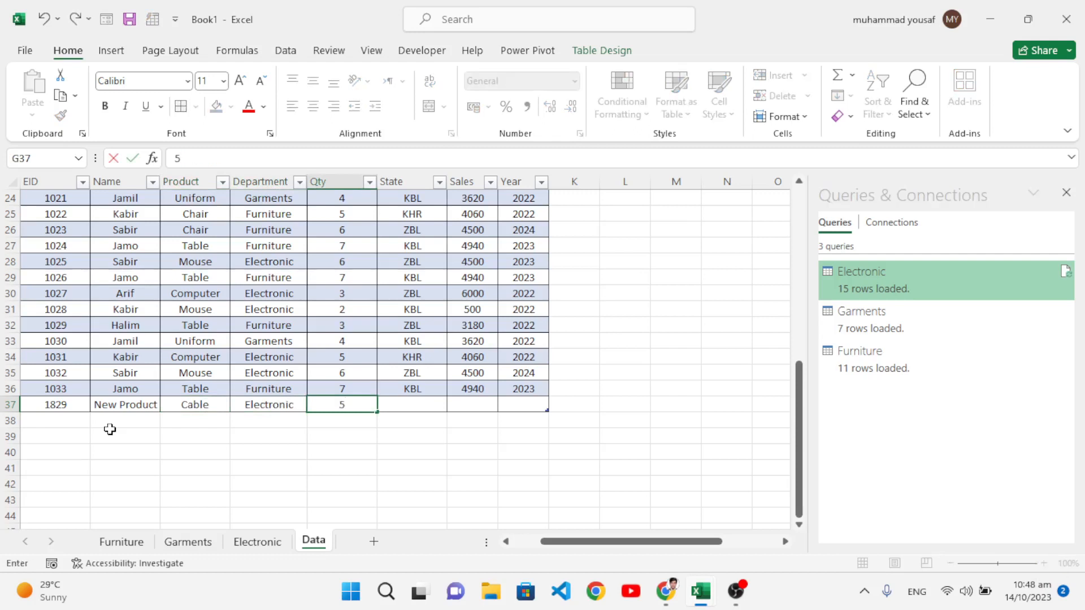
{"action": "type", "text": "ZBL"}
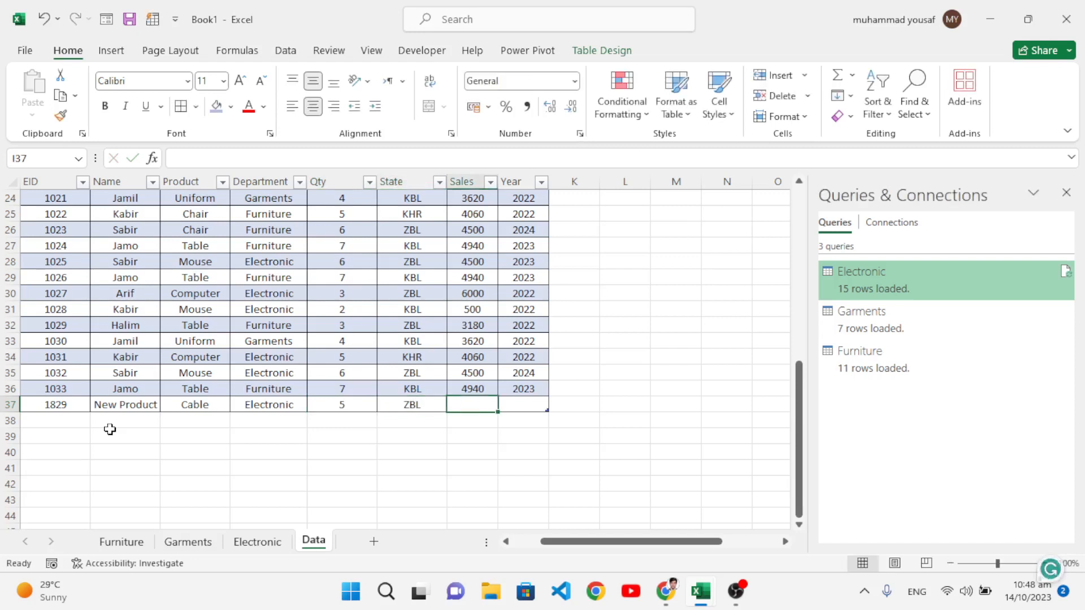
{"action": "type", "text": "2323"}
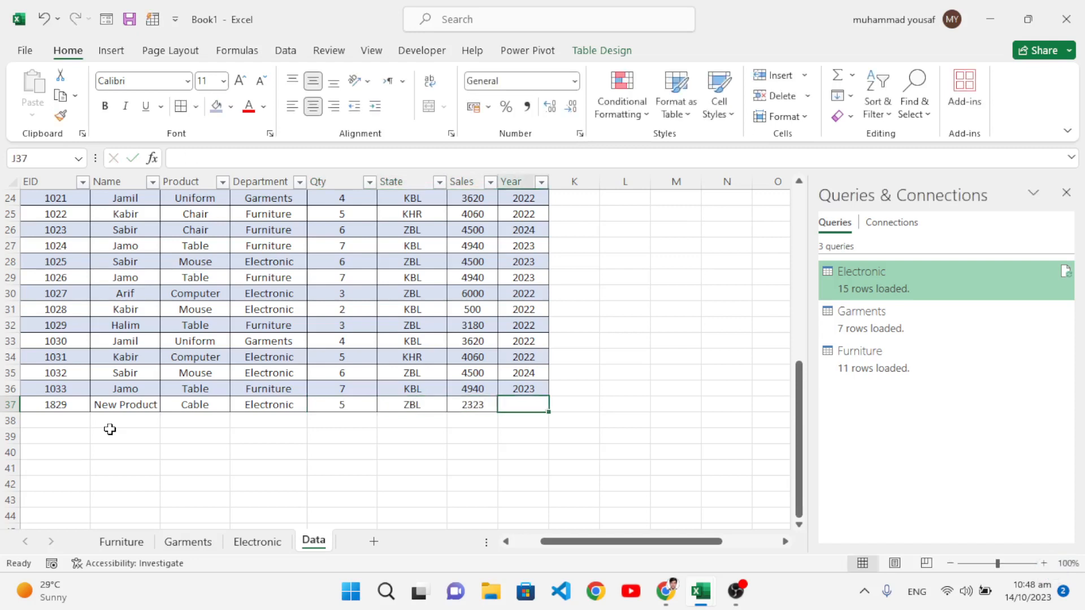
{"action": "type", "text": "2023"}
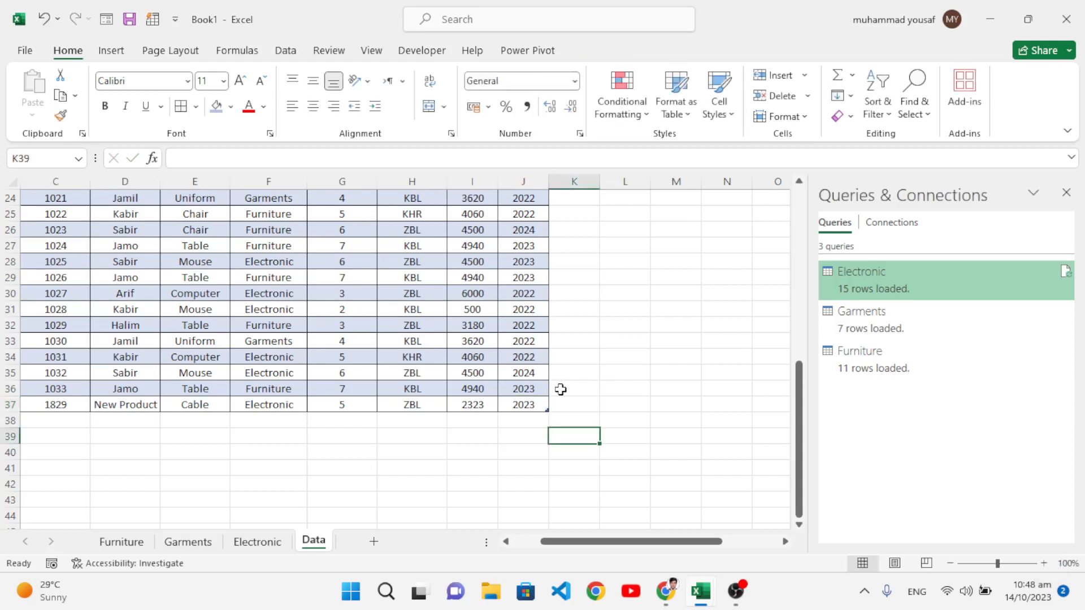
{"action": "mouse_move", "coordinate": [437, 441]}
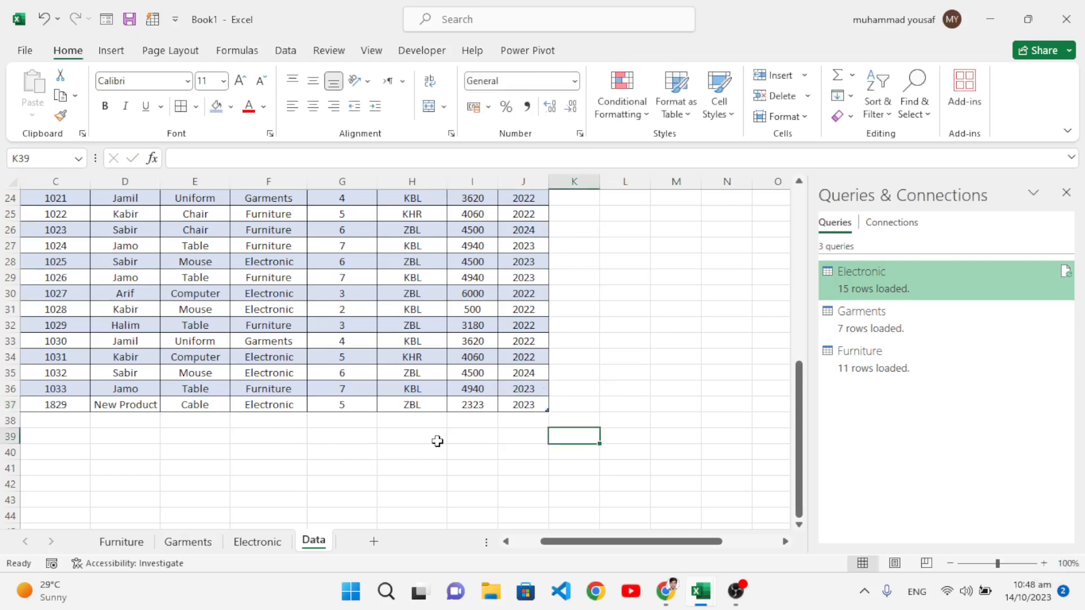
{"action": "mouse_move", "coordinate": [76, 419]}
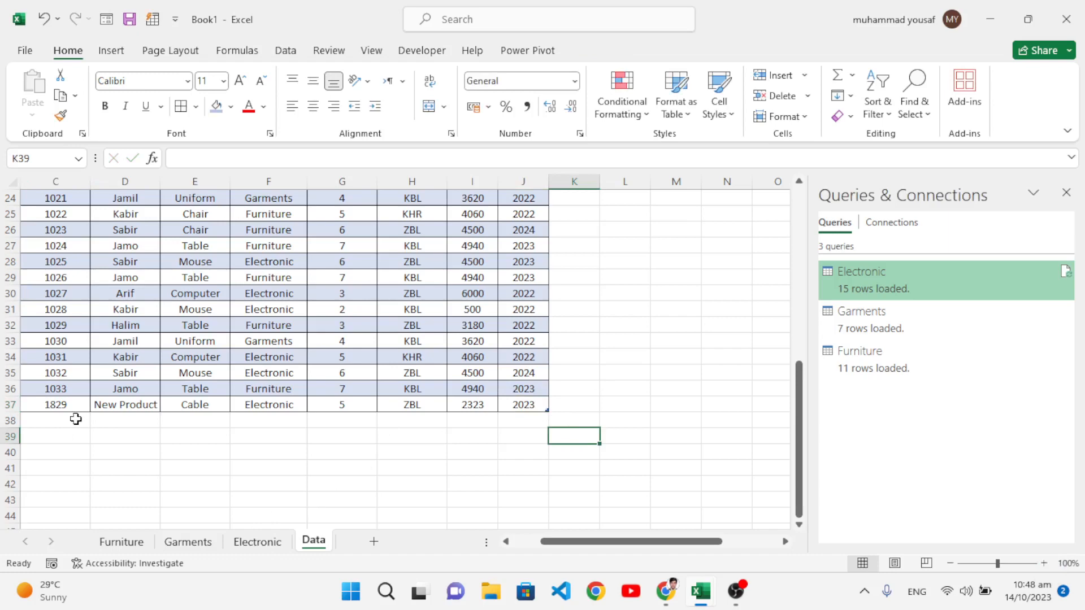
Refresh All queries from the Electronic sheet so the 1829 Cable record loads, showing 16 rows.
{"action": "left_click", "coordinate": [257, 541]}
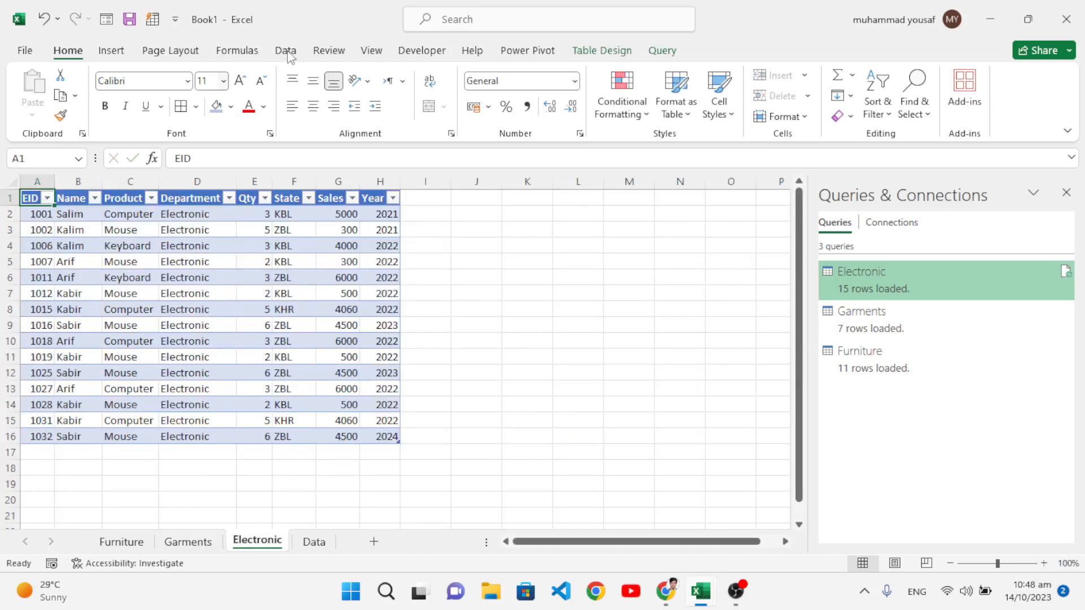
{"action": "left_click", "coordinate": [285, 49]}
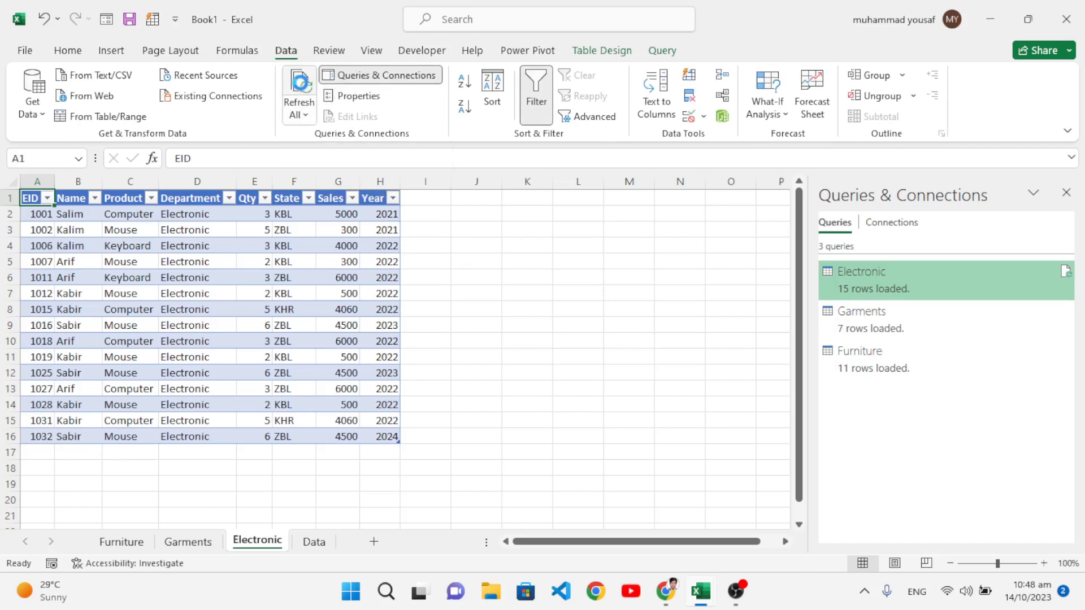
{"action": "left_click", "coordinate": [299, 89]}
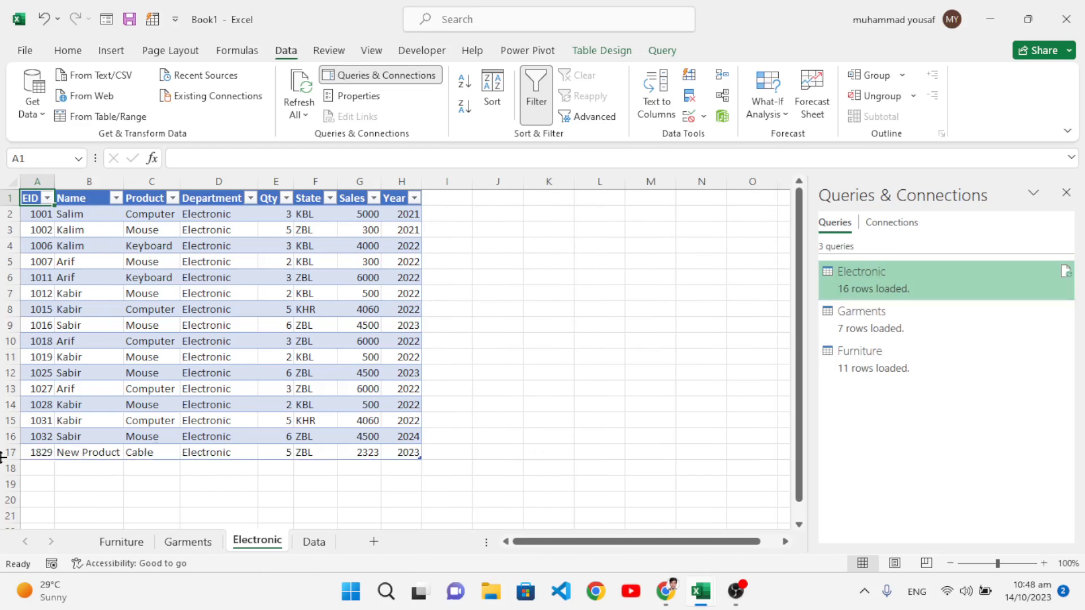
{"action": "mouse_move", "coordinate": [143, 453]}
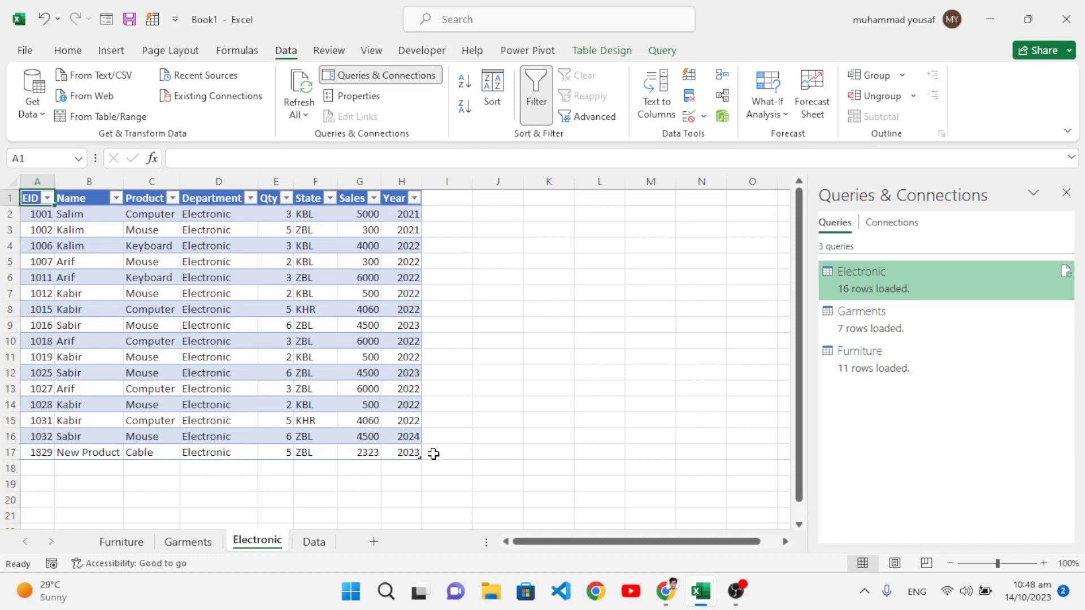
{"action": "mouse_move", "coordinate": [468, 466]}
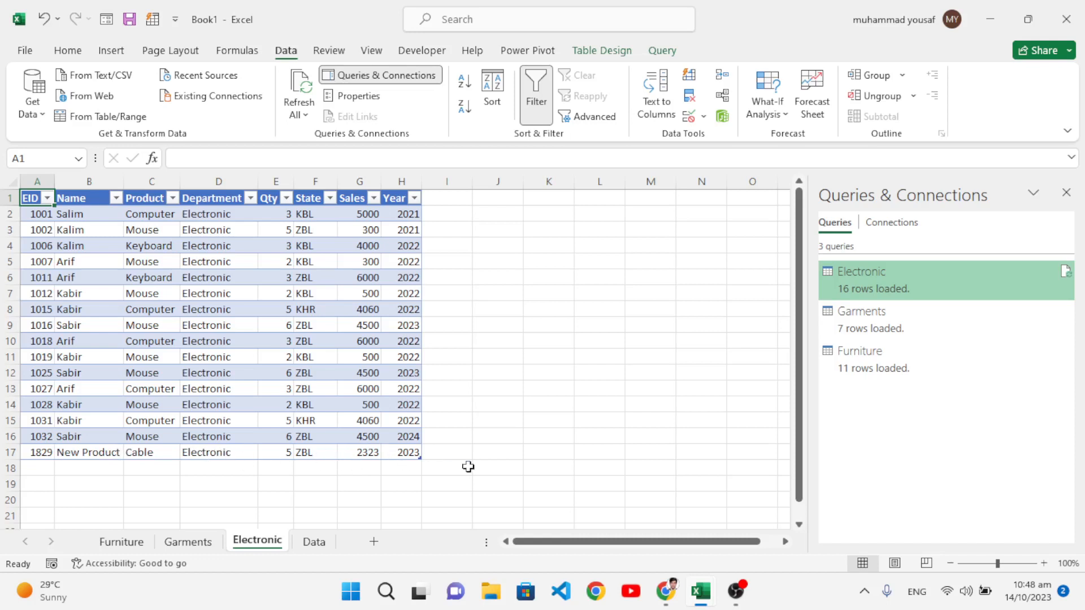